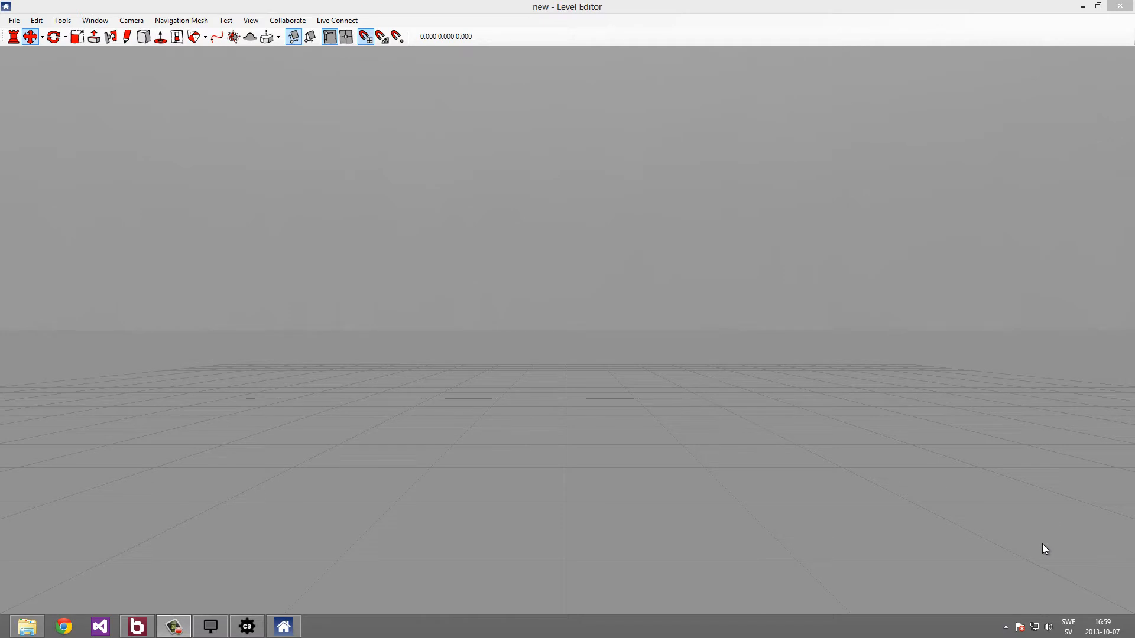
{"action": "mouse_move", "coordinate": [263, 70]}
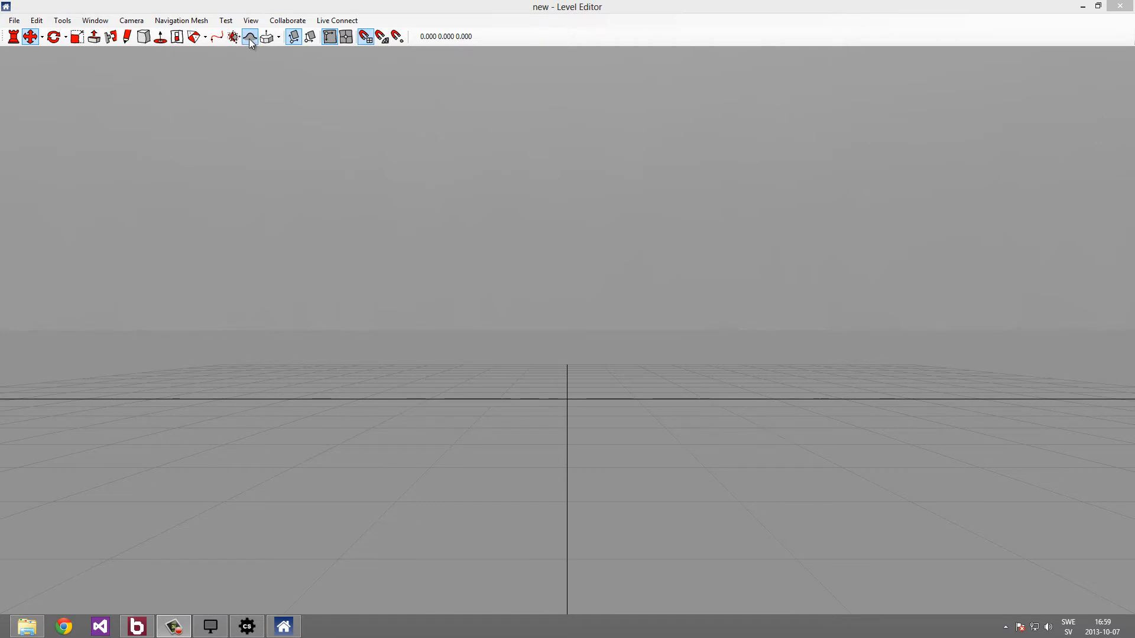
Activate the Terrain tool so the terrain settings bar appears.
{"action": "left_click", "coordinate": [249, 37]}
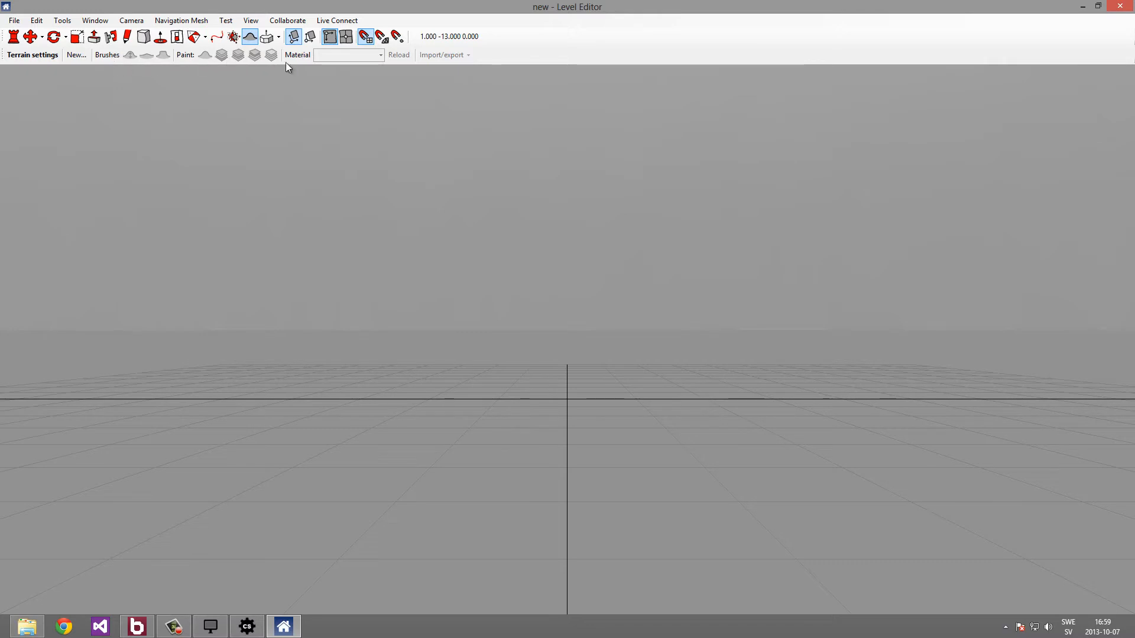
{"action": "mouse_move", "coordinate": [205, 55]}
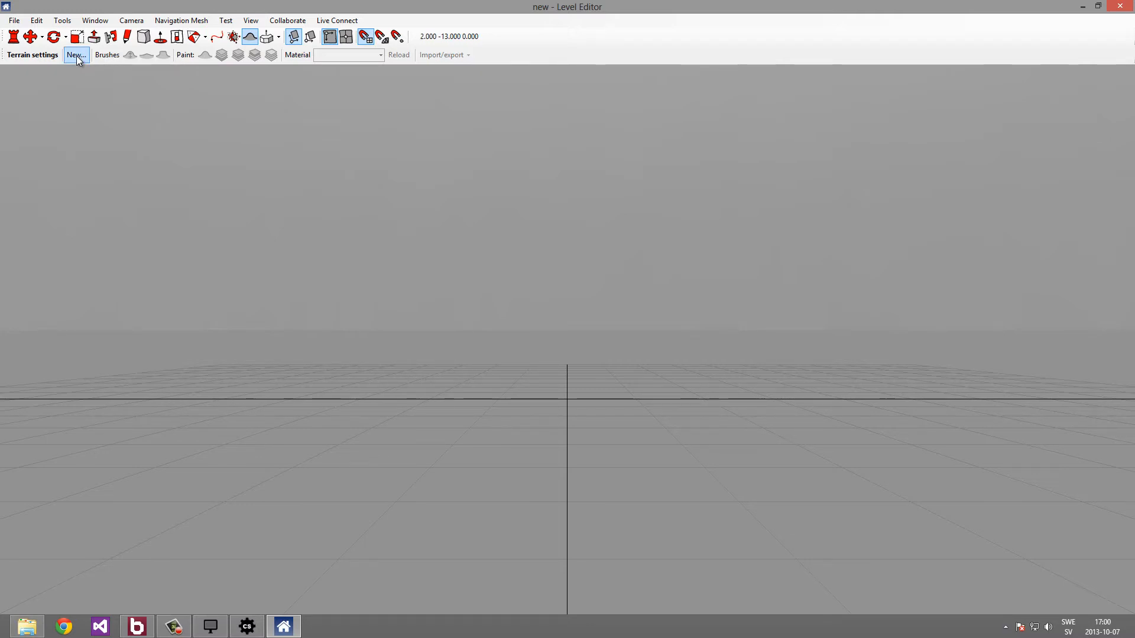
Create a new 2000x2000 m terrain, height 0–1000, resolution 2048.
{"action": "left_click", "coordinate": [75, 56]}
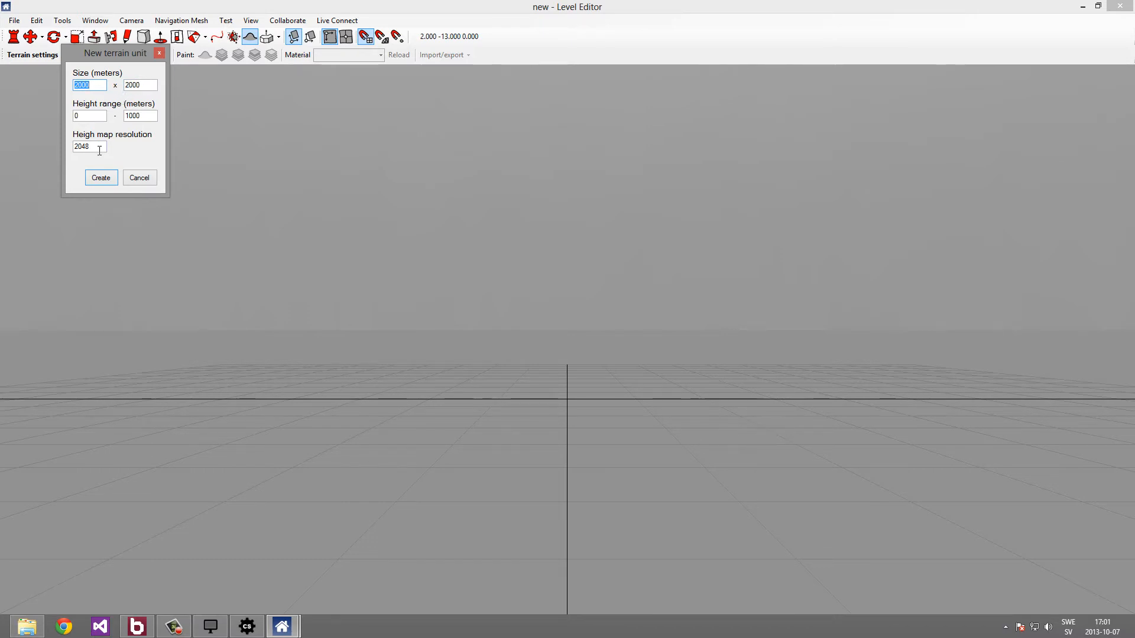
{"action": "mouse_move", "coordinate": [93, 152]}
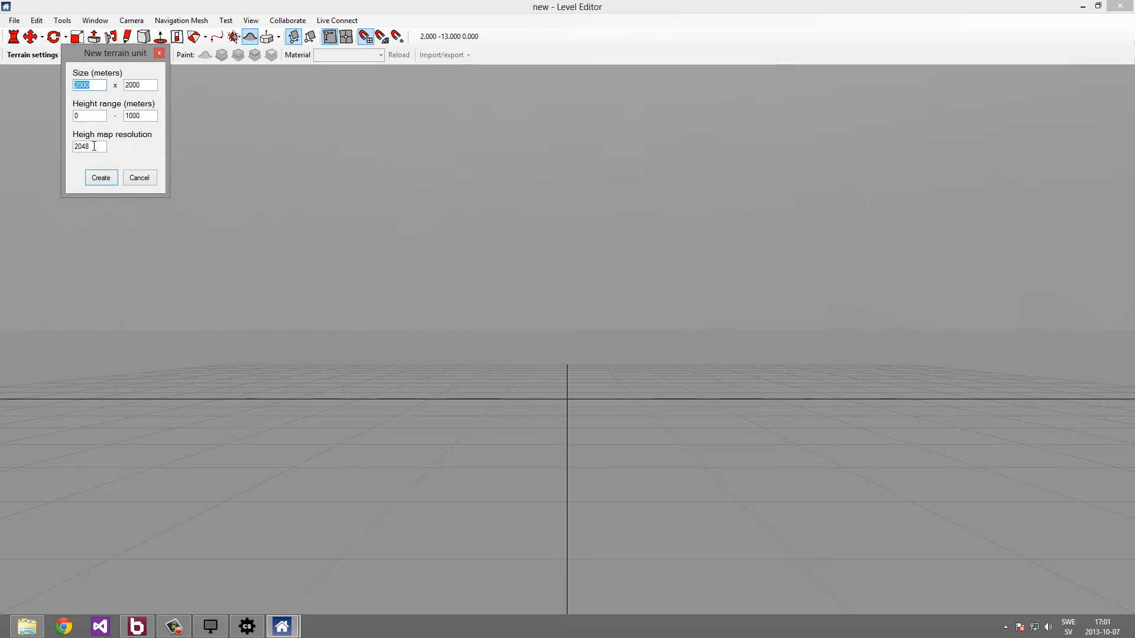
{"action": "mouse_move", "coordinate": [107, 153]}
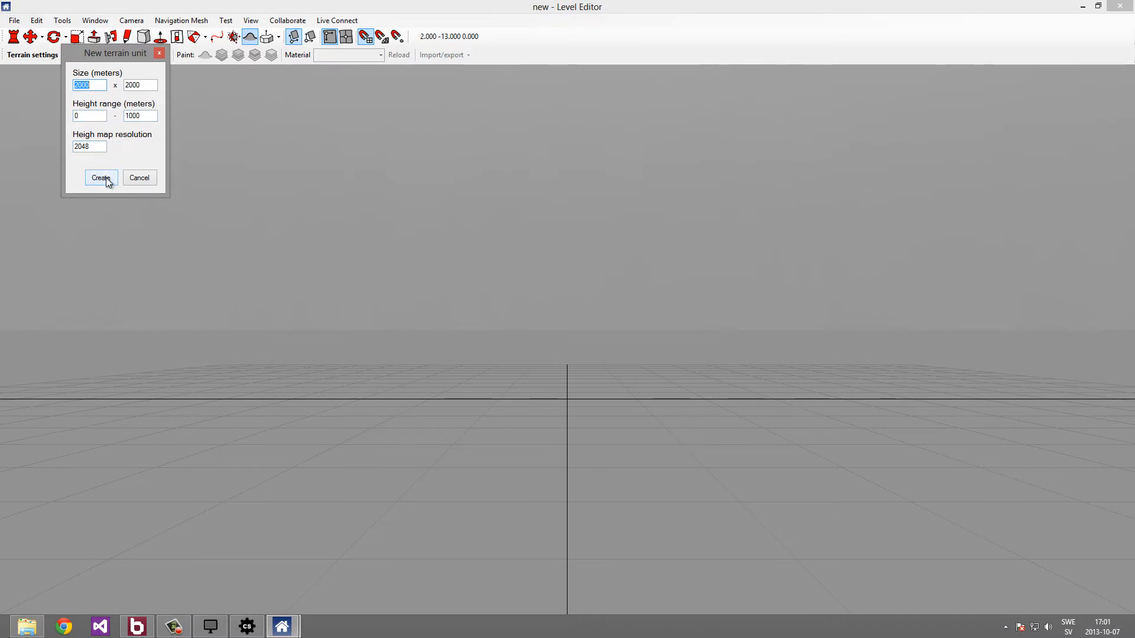
{"action": "left_click", "coordinate": [102, 177]}
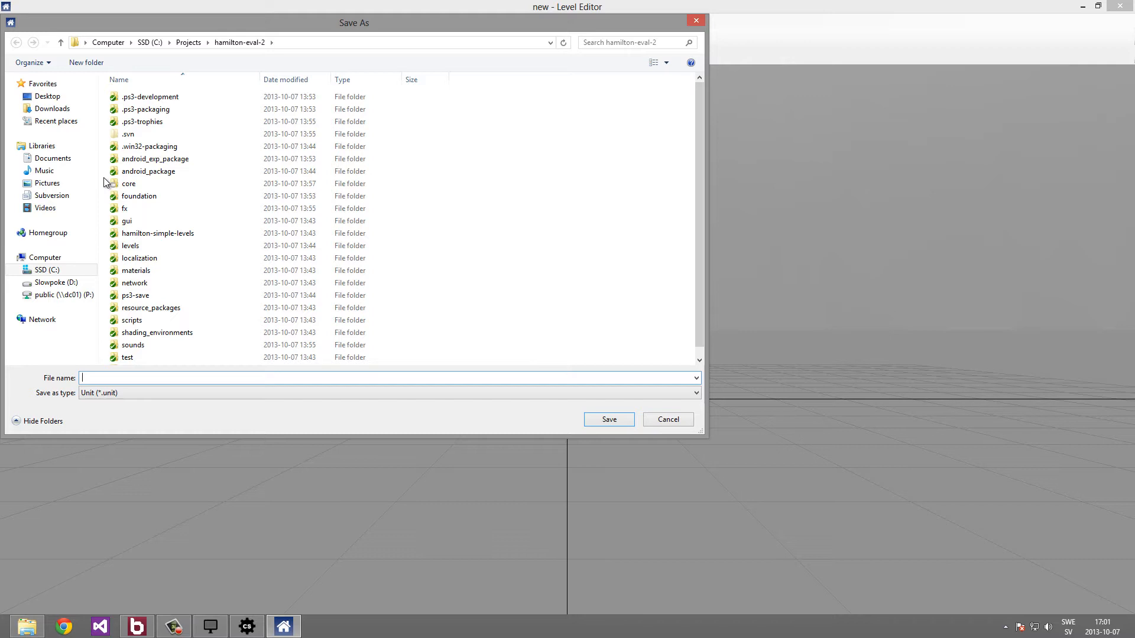
Save the terrain unit as 'tutorial' in the project folder.
{"action": "type", "text": "tutorial"}
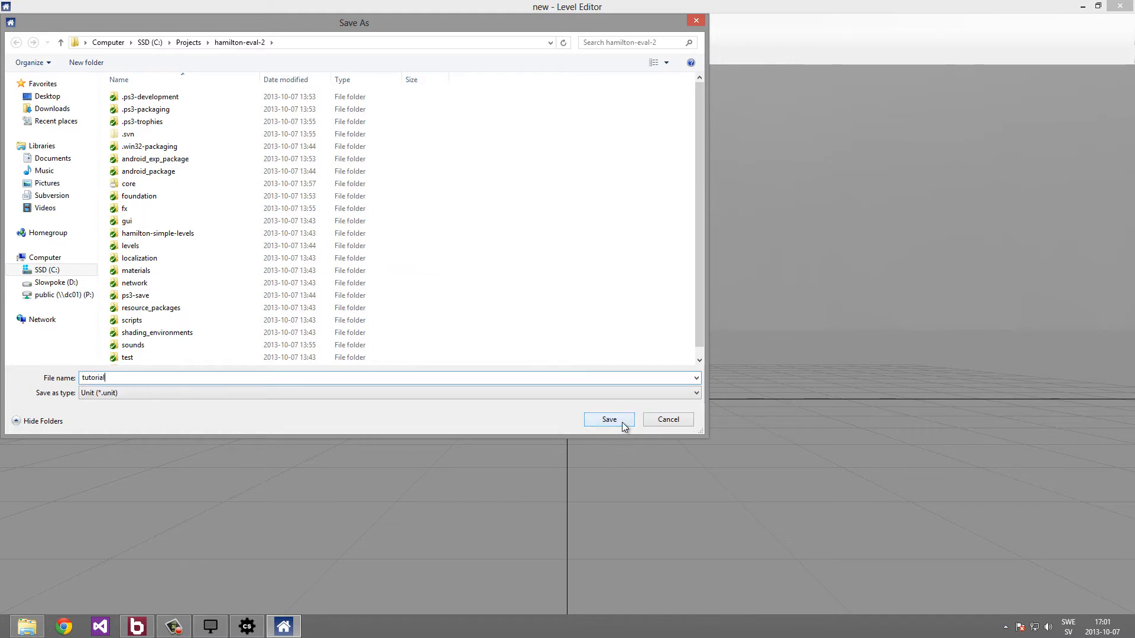
{"action": "left_click", "coordinate": [609, 419]}
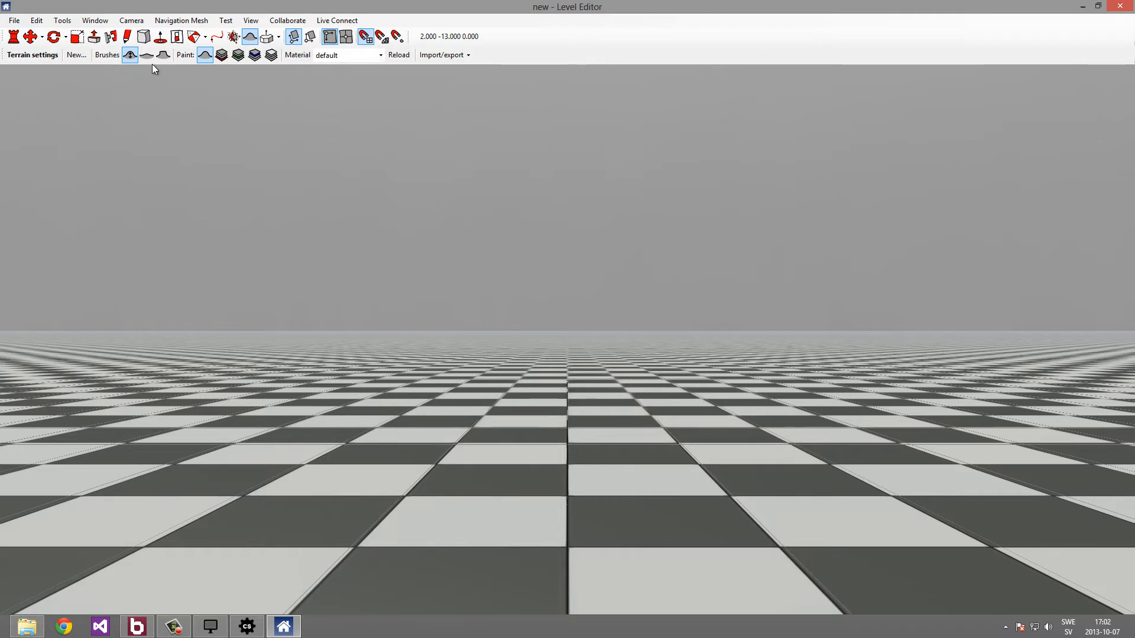
{"action": "mouse_move", "coordinate": [115, 66]}
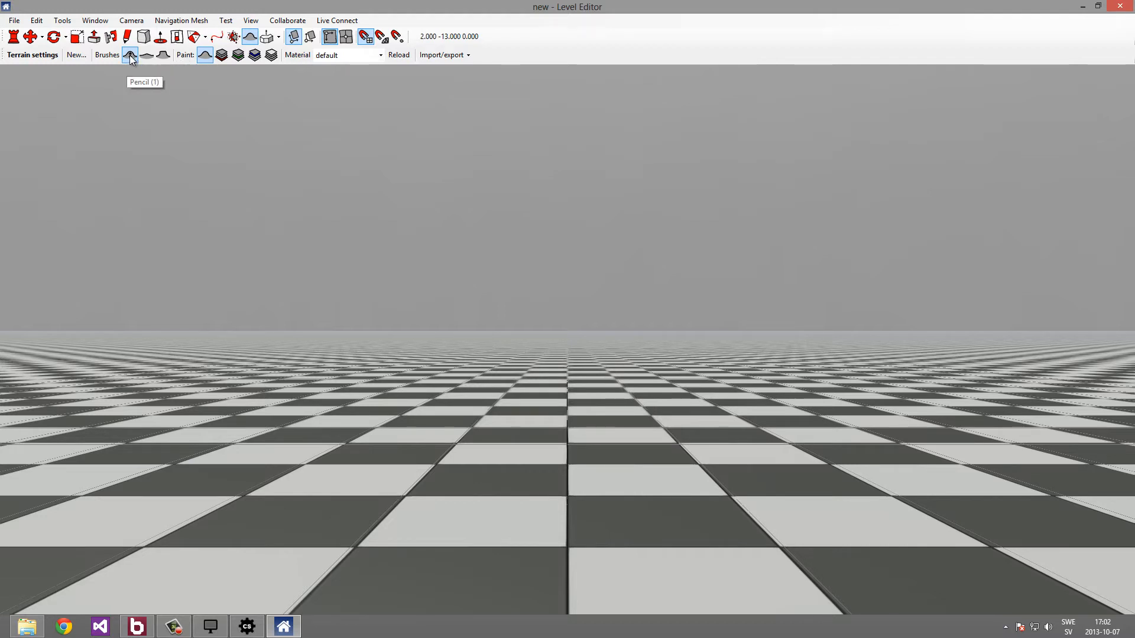
{"action": "mouse_move", "coordinate": [133, 58]}
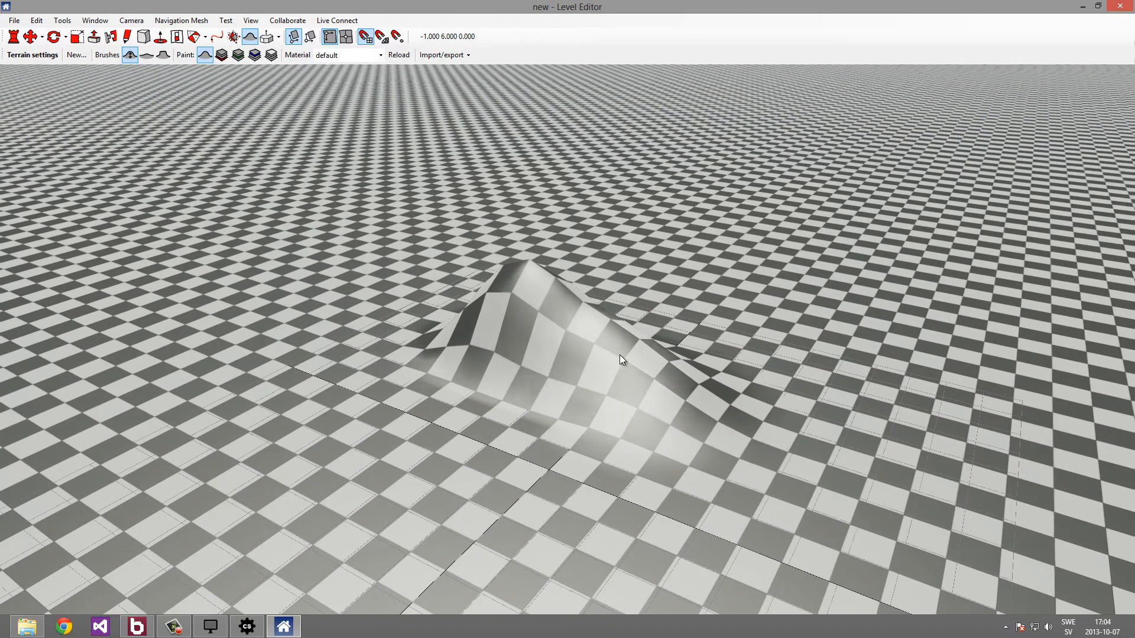
Raise several rolling hills with the Pencil brush, undoing the unwanted strokes.
{"action": "key", "text": "ctrl"}
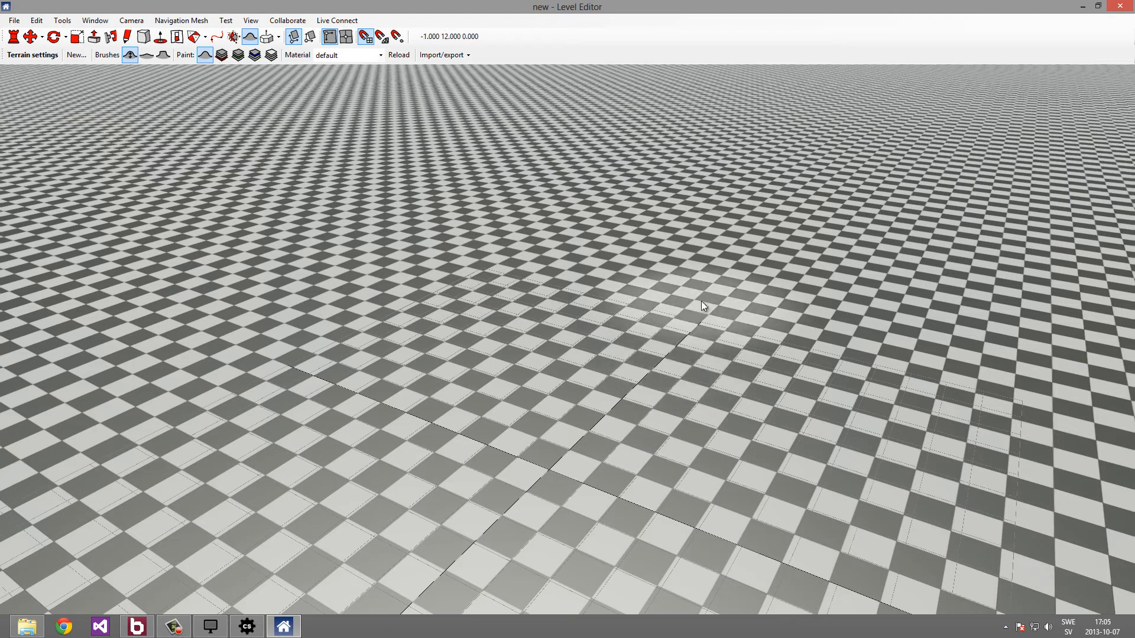
{"action": "left_click_drag", "start_coordinate": [703, 305], "coordinate": [335, 181]}
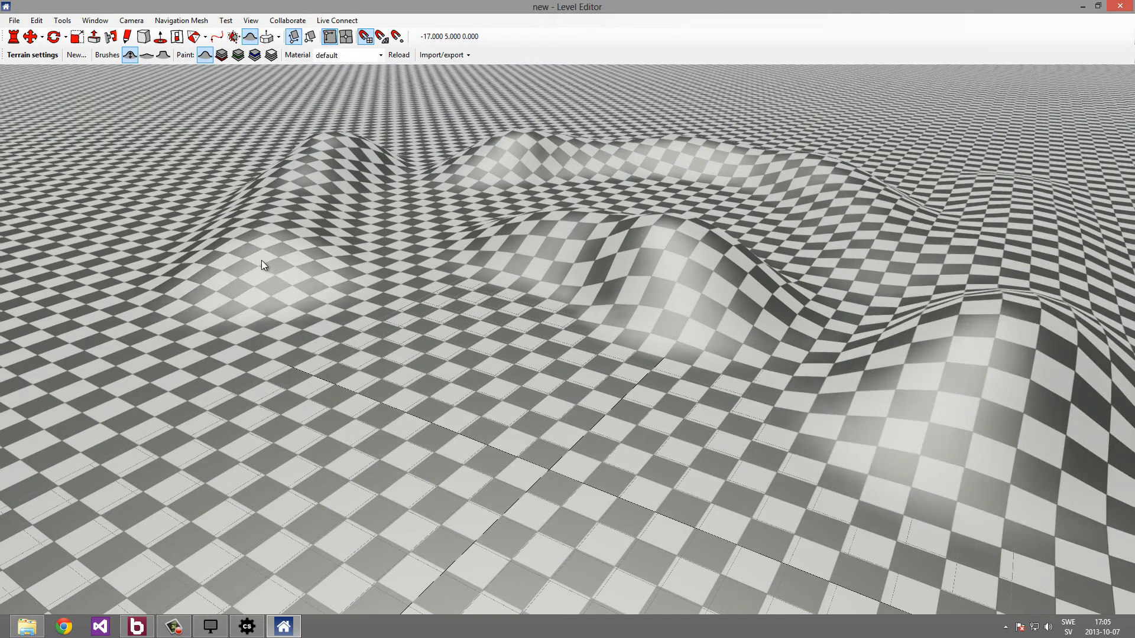
{"action": "key", "text": "ctrl+z"}
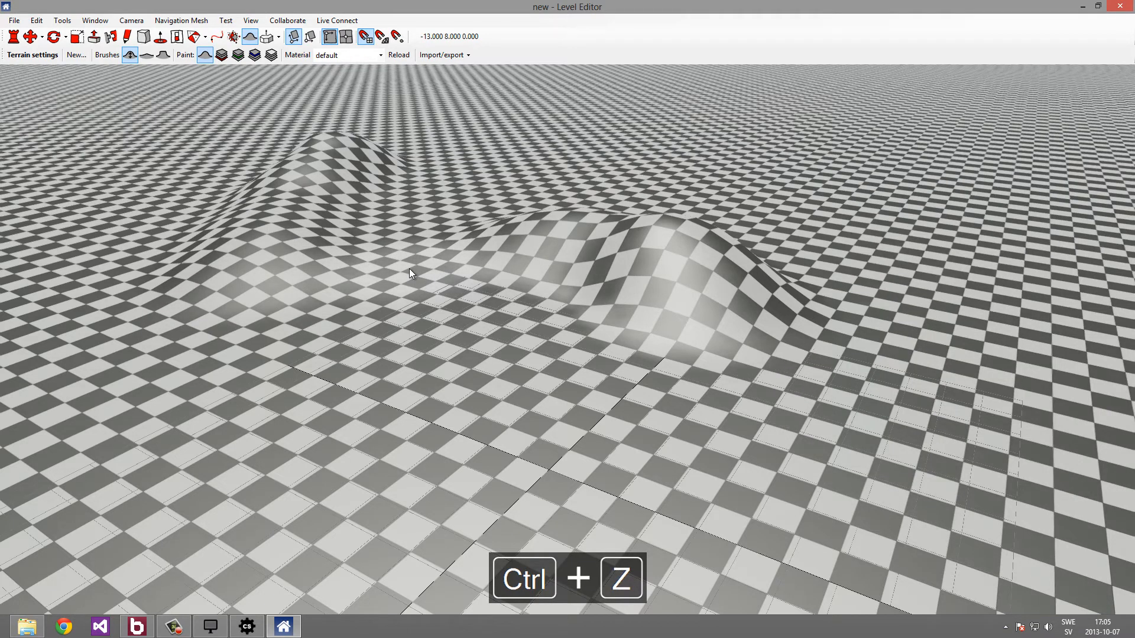
{"action": "key", "text": "ctrl+z"}
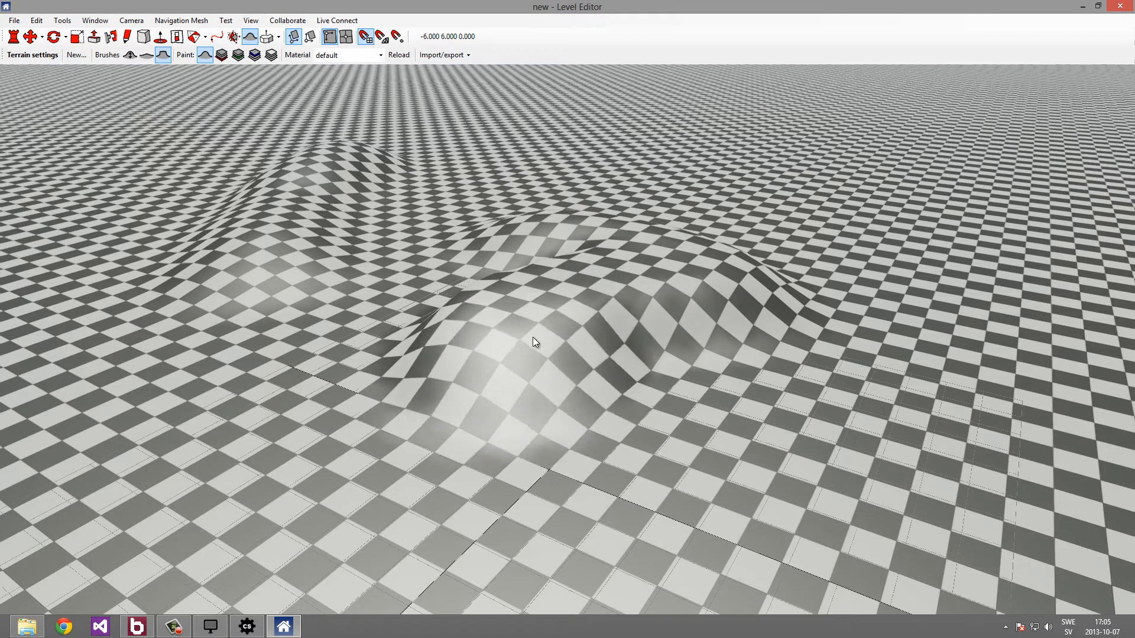
Dig a sunken hollow into the central hill with the lowering brush.
{"action": "left_click_drag", "start_coordinate": [536, 342], "coordinate": [832, 301]}
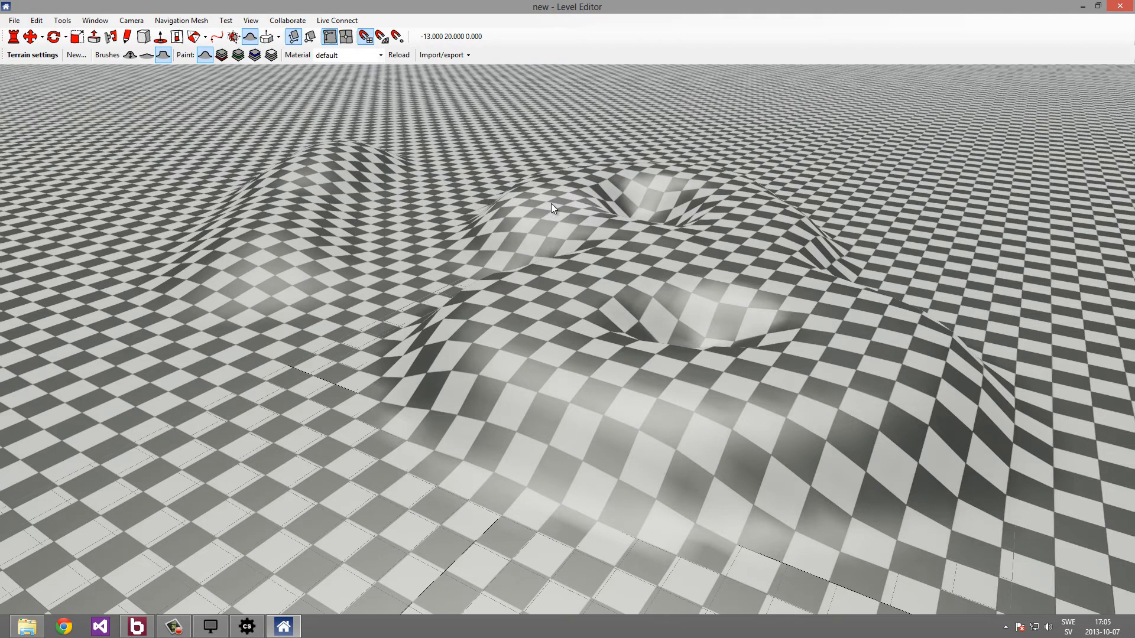
{"action": "mouse_move", "coordinate": [549, 206]}
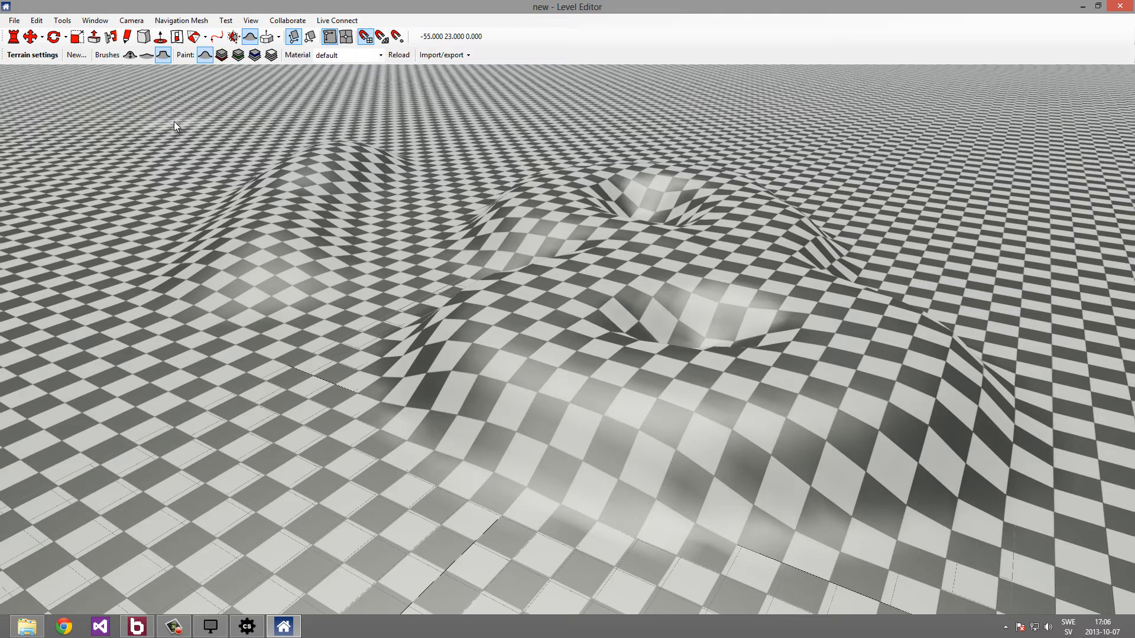
{"action": "left_click", "coordinate": [220, 54]}
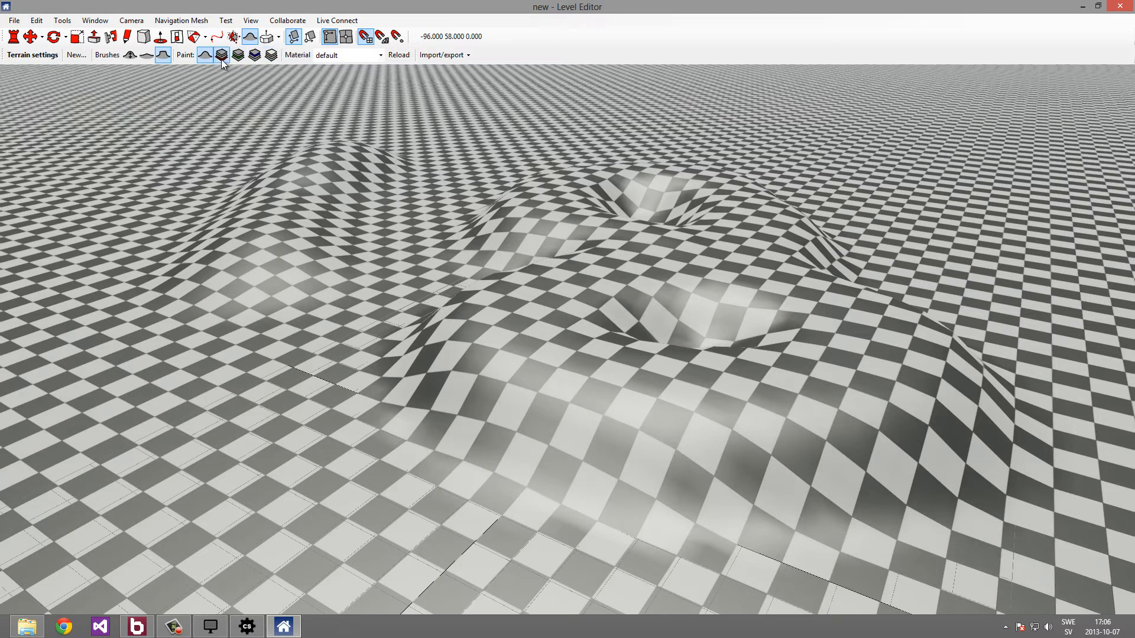
{"action": "mouse_move", "coordinate": [274, 54]}
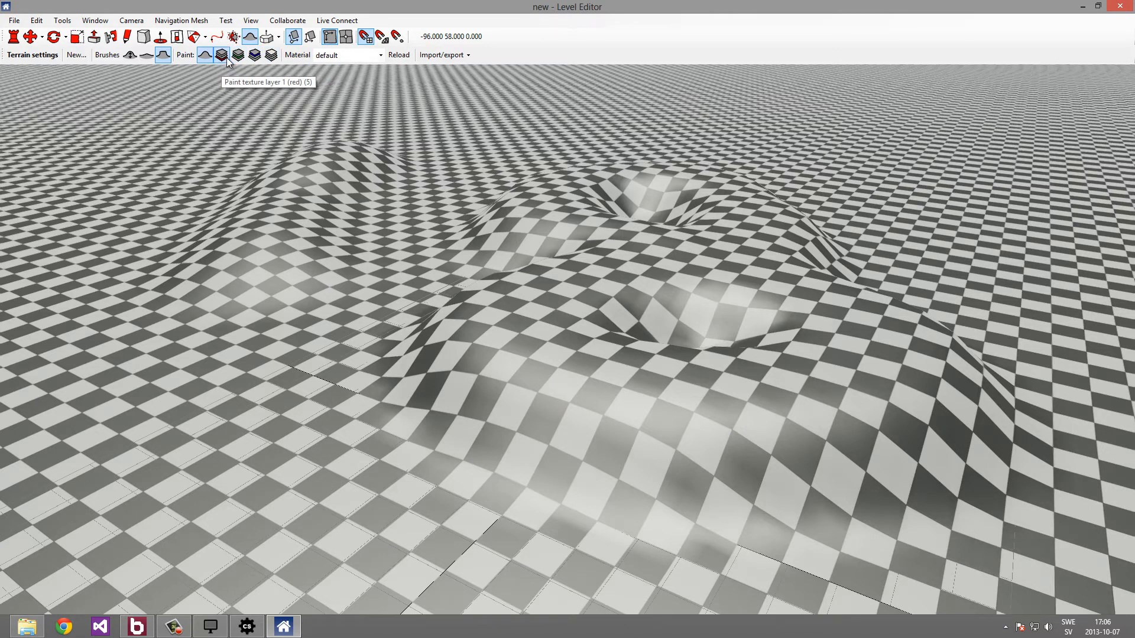
{"action": "mouse_move", "coordinate": [234, 64]}
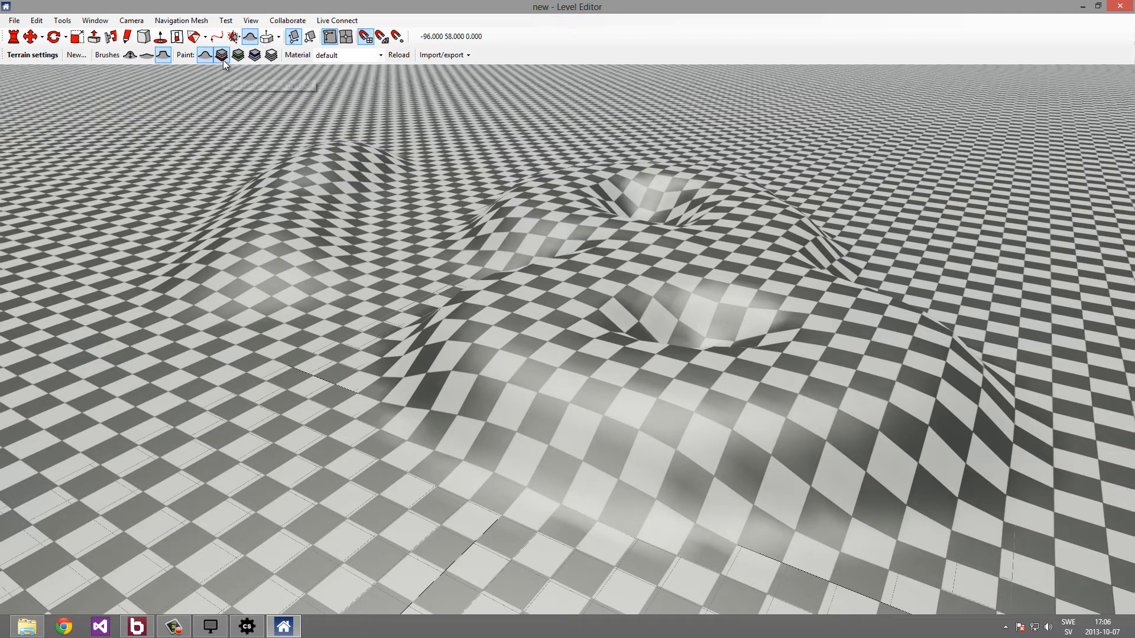
{"action": "mouse_move", "coordinate": [221, 62]}
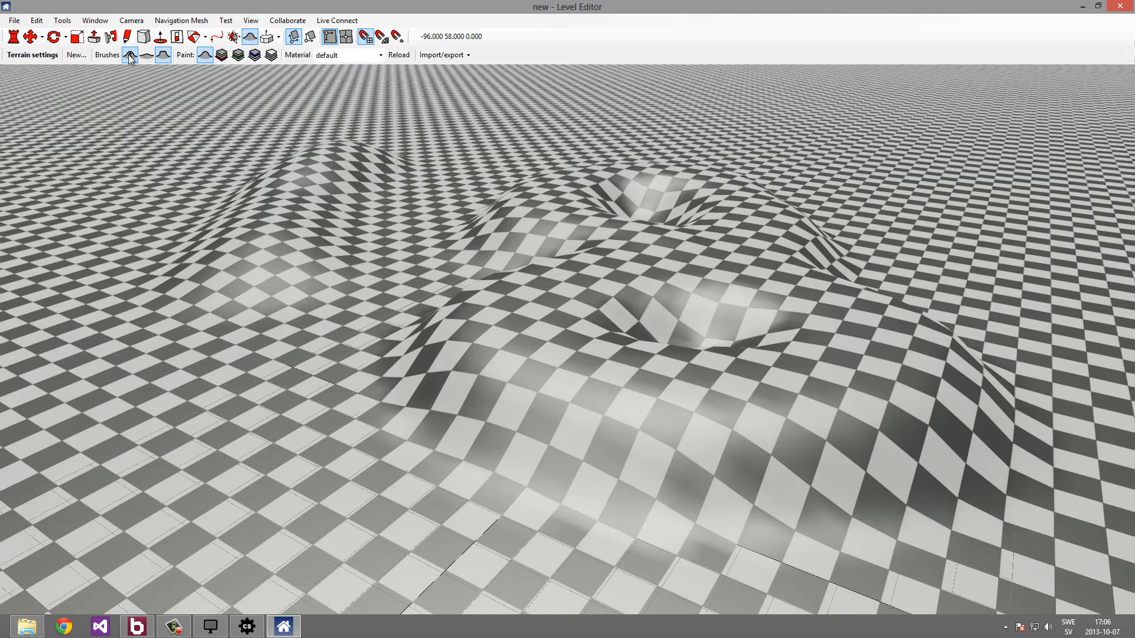
{"action": "mouse_move", "coordinate": [128, 56]}
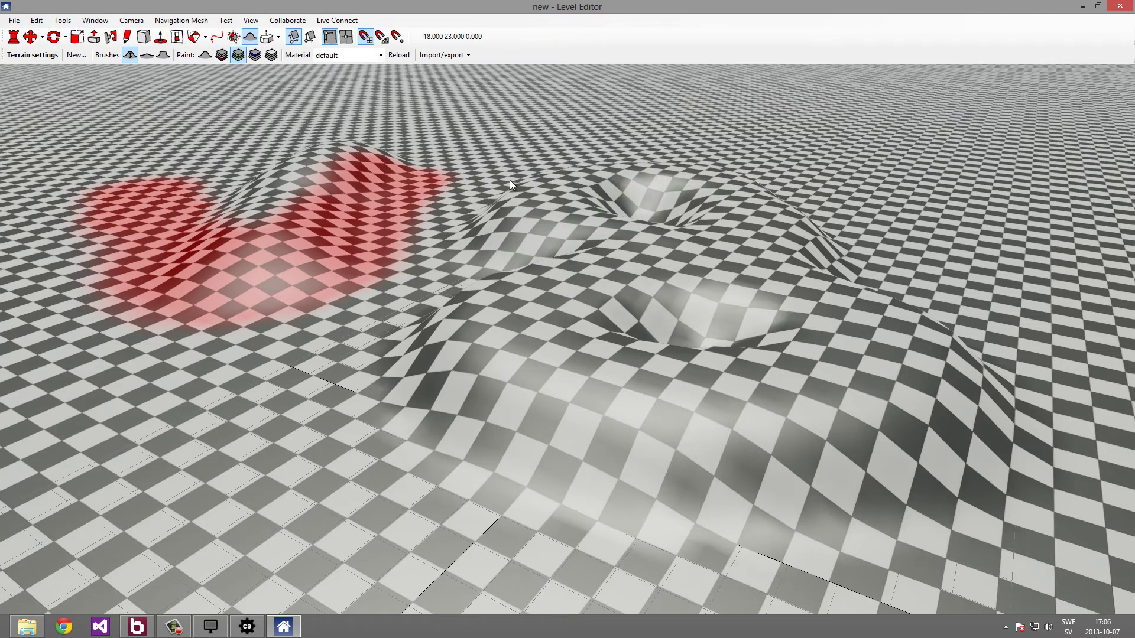
Switch to the green texture layer and paint beside the red left hill.
{"action": "left_click", "coordinate": [461, 233]}
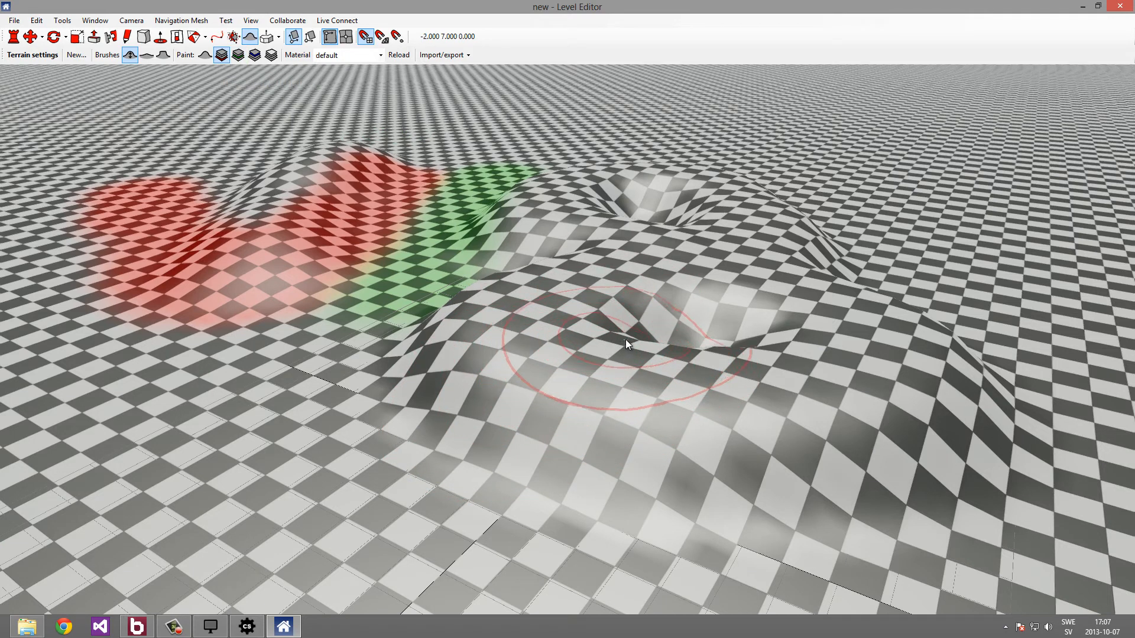
{"action": "mouse_move", "coordinate": [617, 346]}
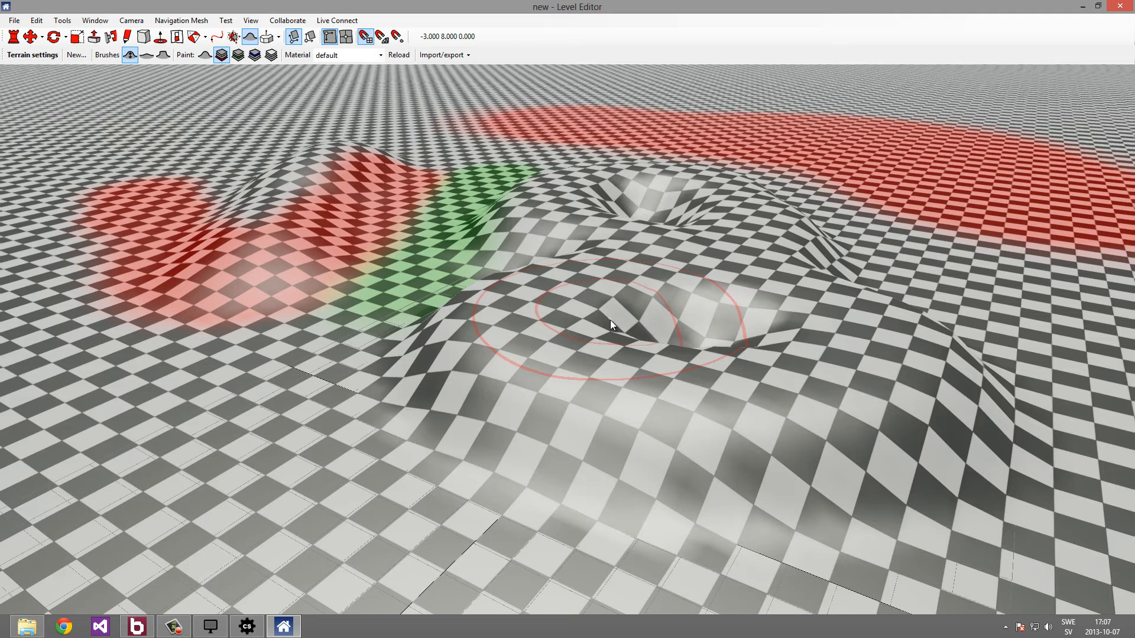
Paint the red blend layer over the foreground mound.
{"action": "key", "text": "shift"}
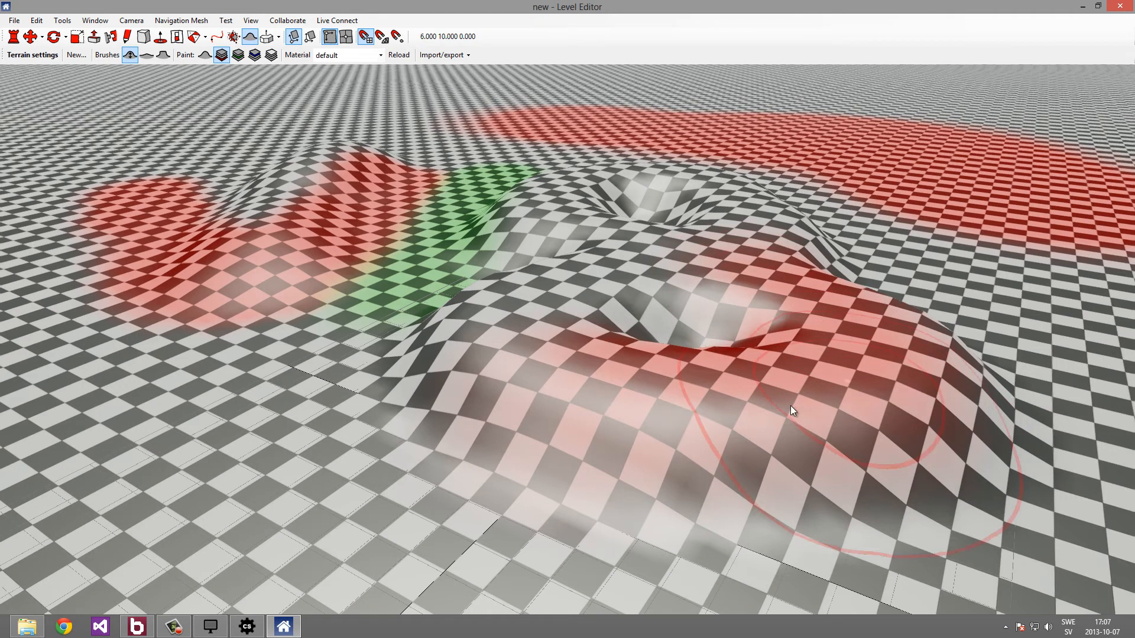
{"action": "mouse_move", "coordinate": [503, 347]}
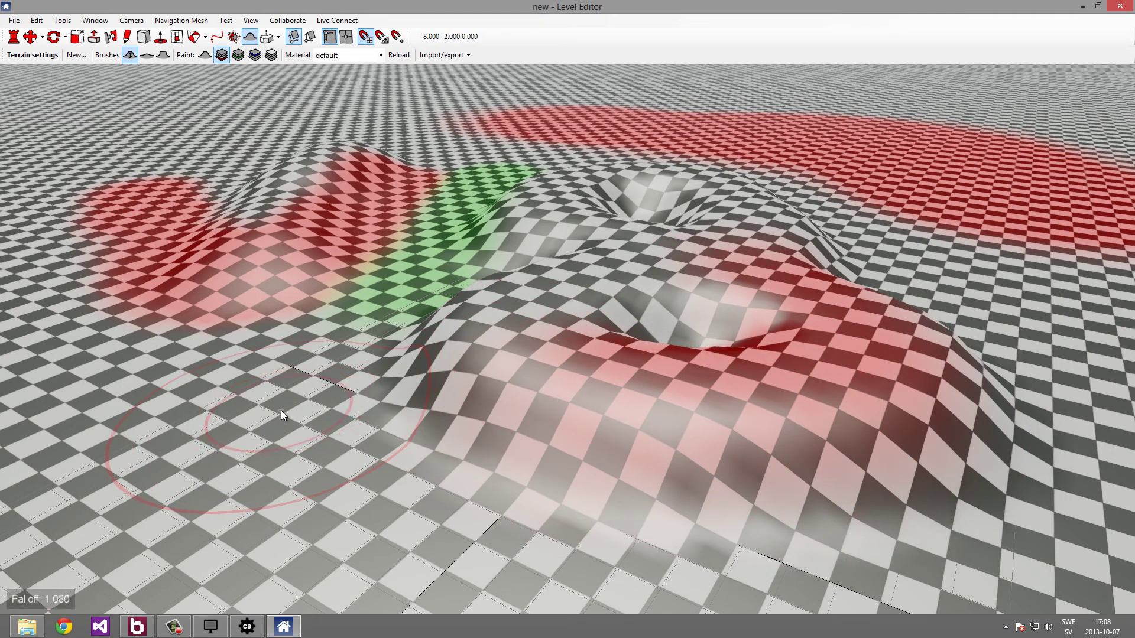
Adjust brush falloff and paint red checker onto the lower-left flat ground.
{"action": "key", "text": "Ctrl"}
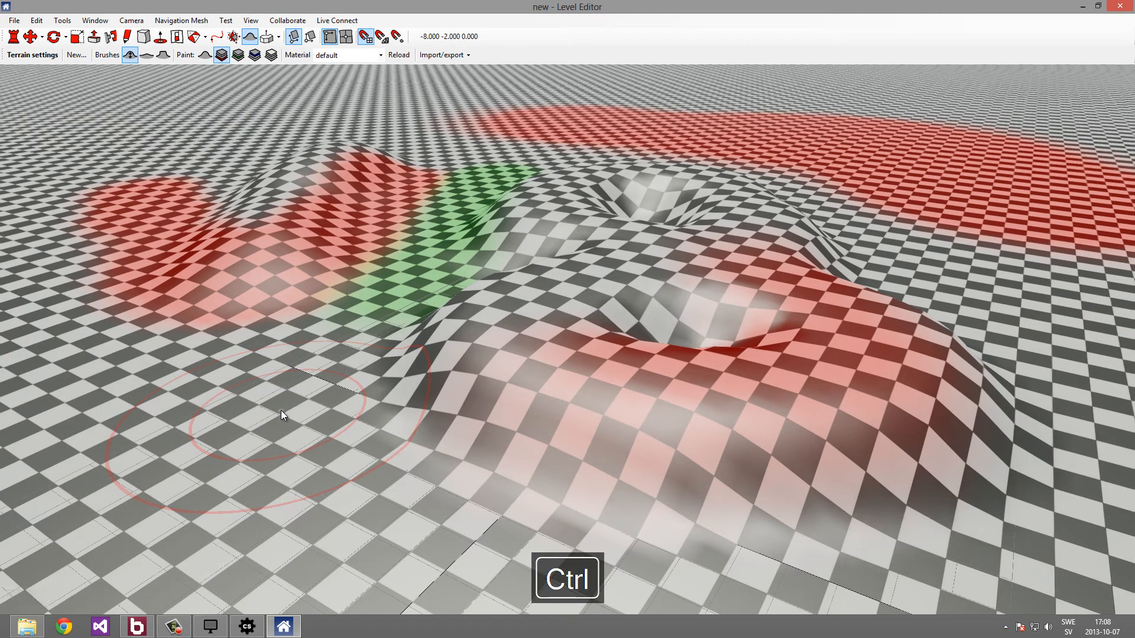
{"action": "mouse_move", "coordinate": [276, 416]}
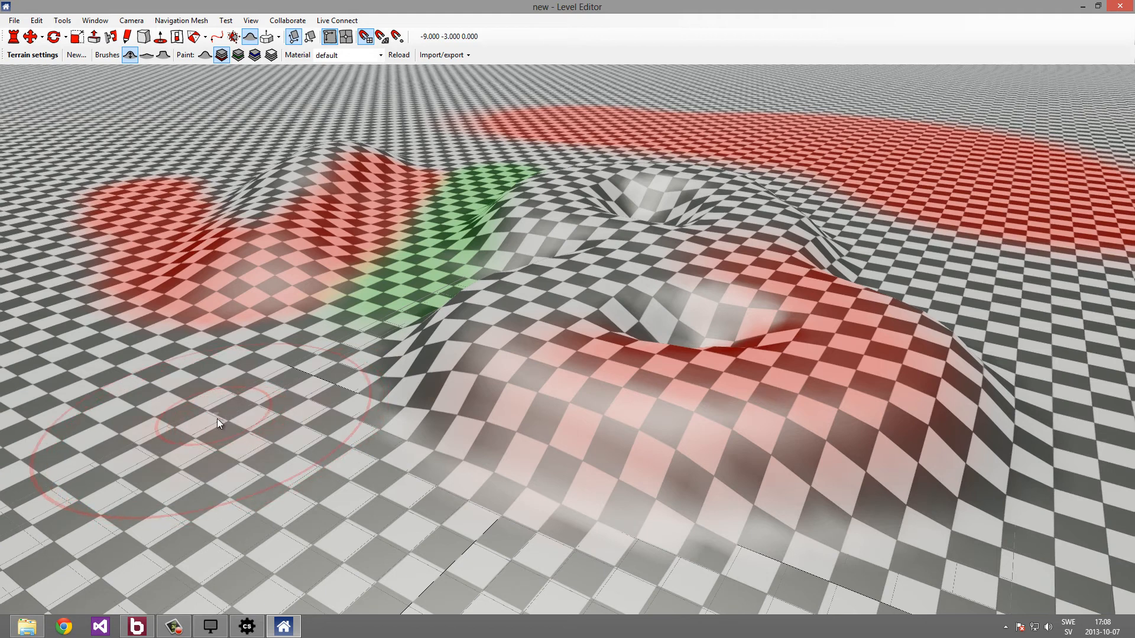
{"action": "left_click", "coordinate": [207, 429]}
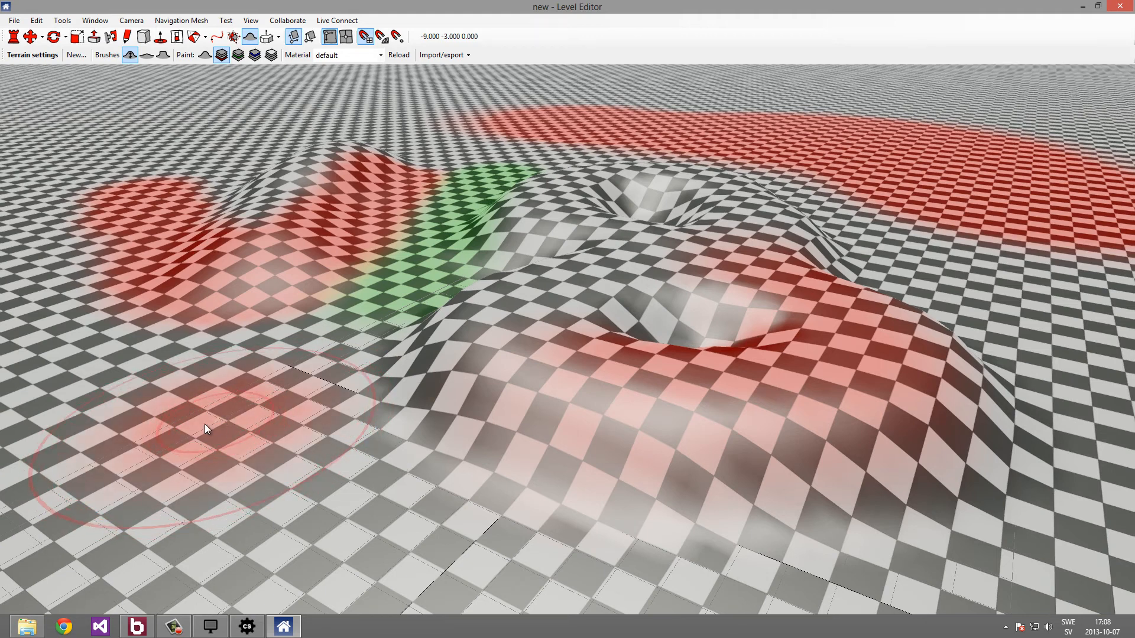
{"action": "mouse_move", "coordinate": [186, 425]}
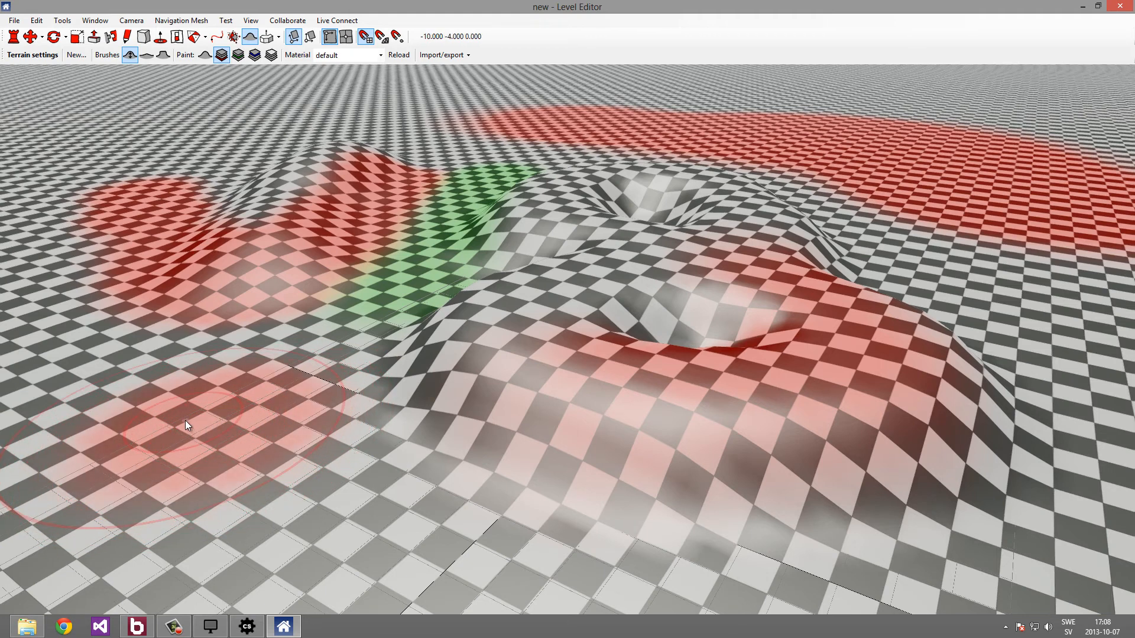
{"action": "mouse_move", "coordinate": [198, 435]}
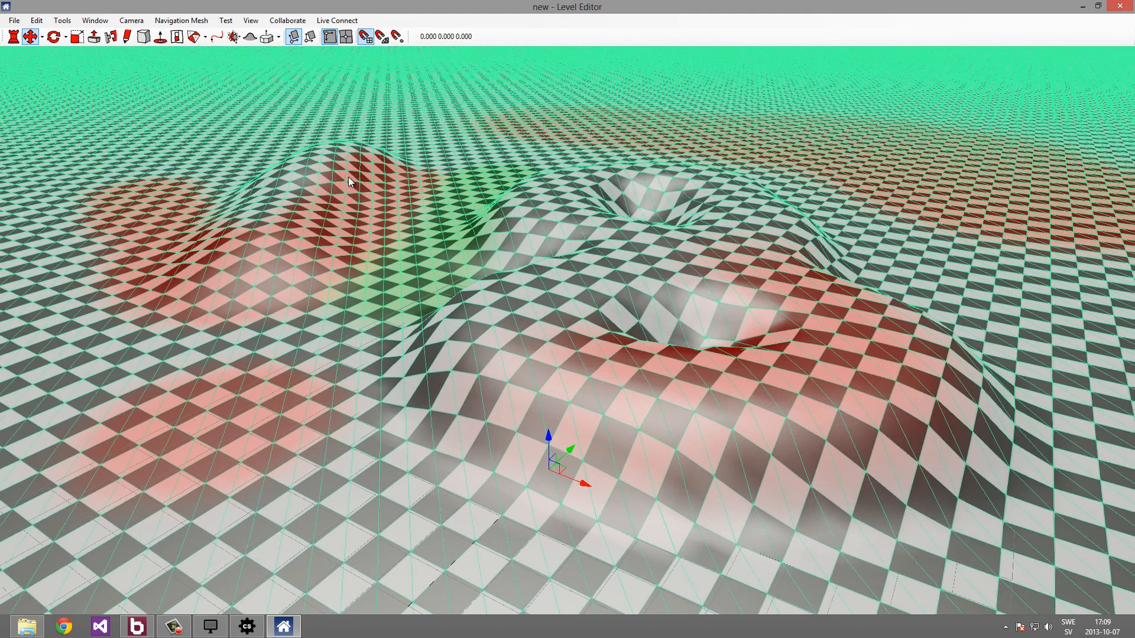
Open the terrain's 'tutorial' material in the Material Editor via its context menu.
{"action": "right_click", "coordinate": [349, 180]}
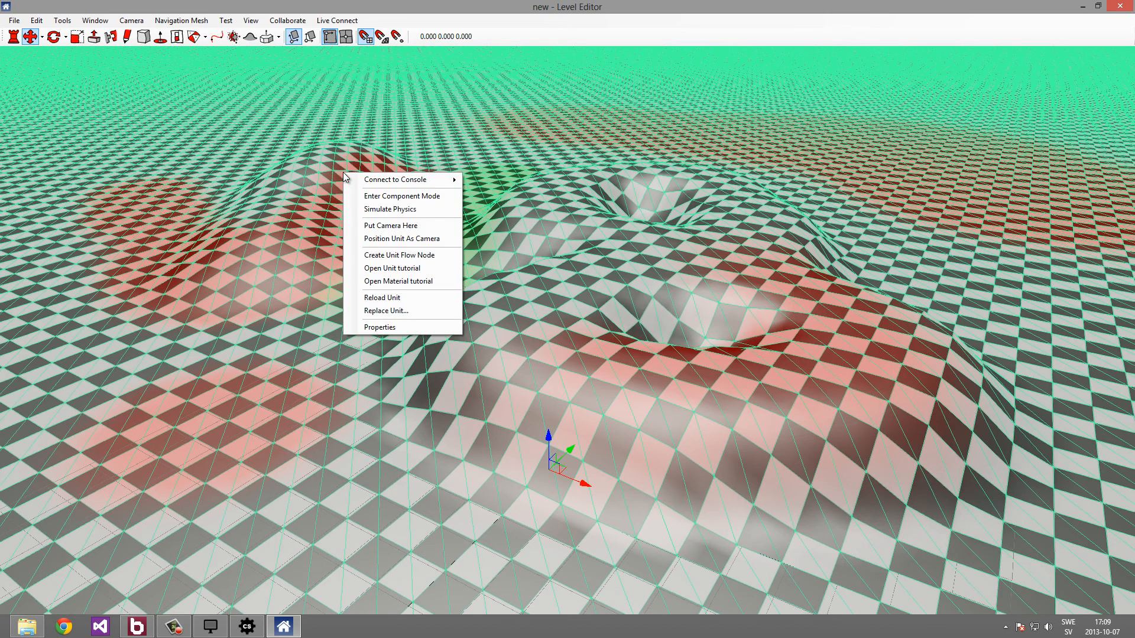
{"action": "mouse_move", "coordinate": [419, 289]}
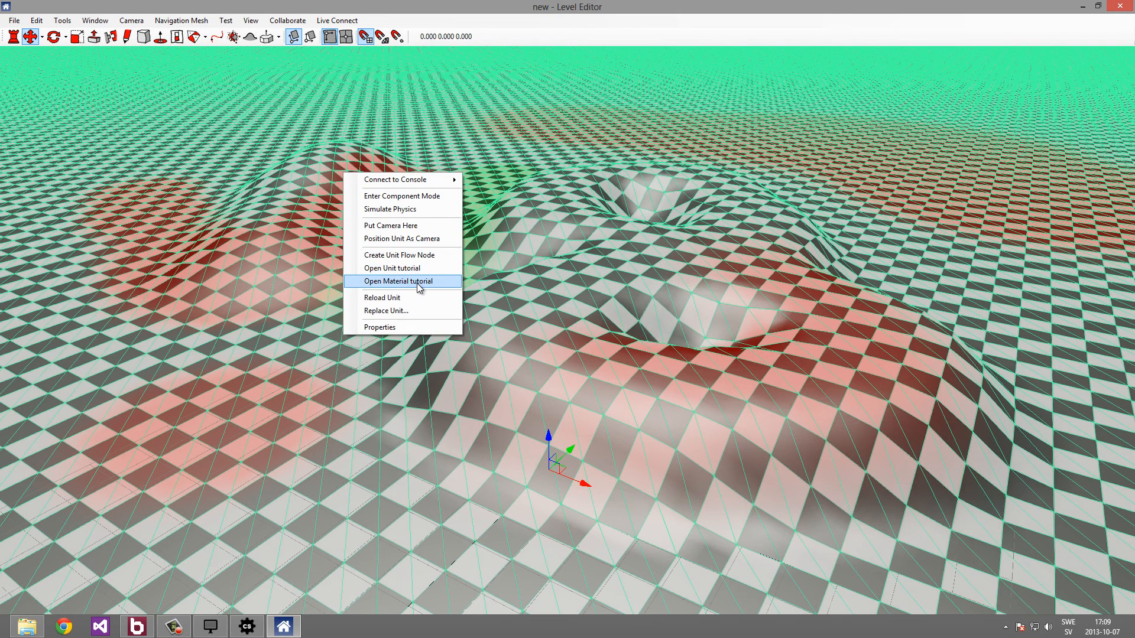
{"action": "mouse_move", "coordinate": [435, 286]}
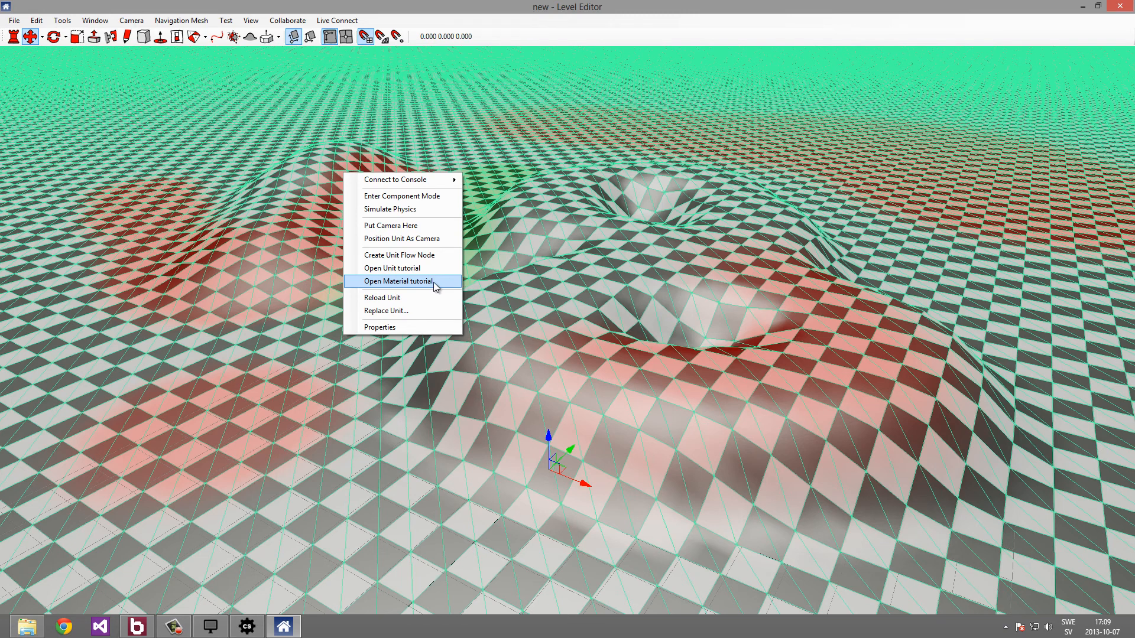
{"action": "left_click", "coordinate": [409, 282]}
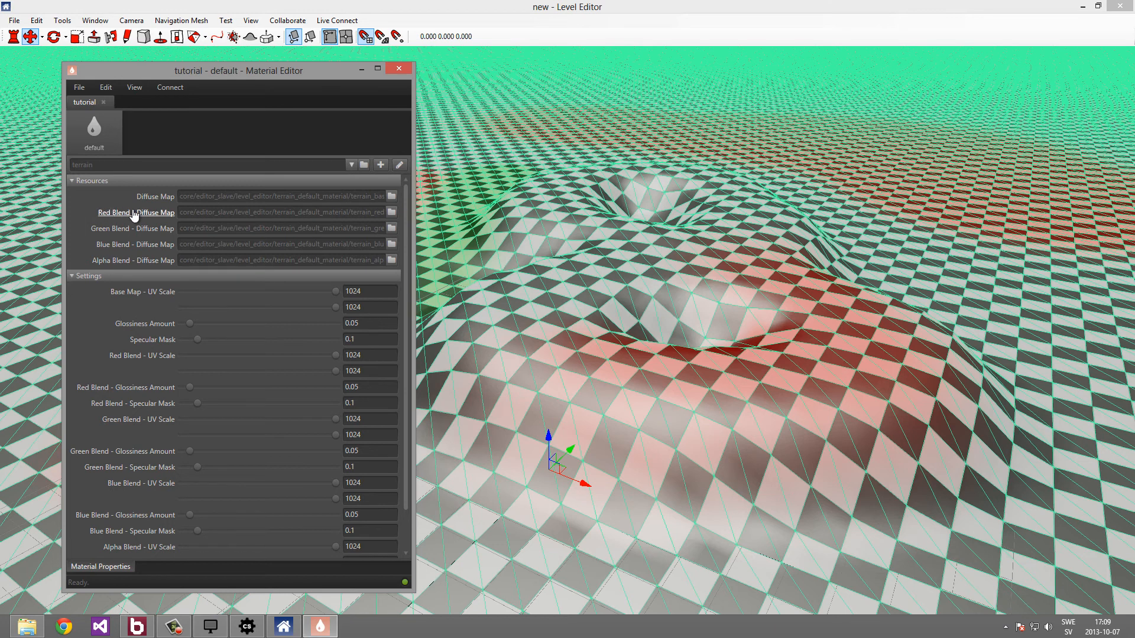
{"action": "mouse_move", "coordinate": [392, 211]}
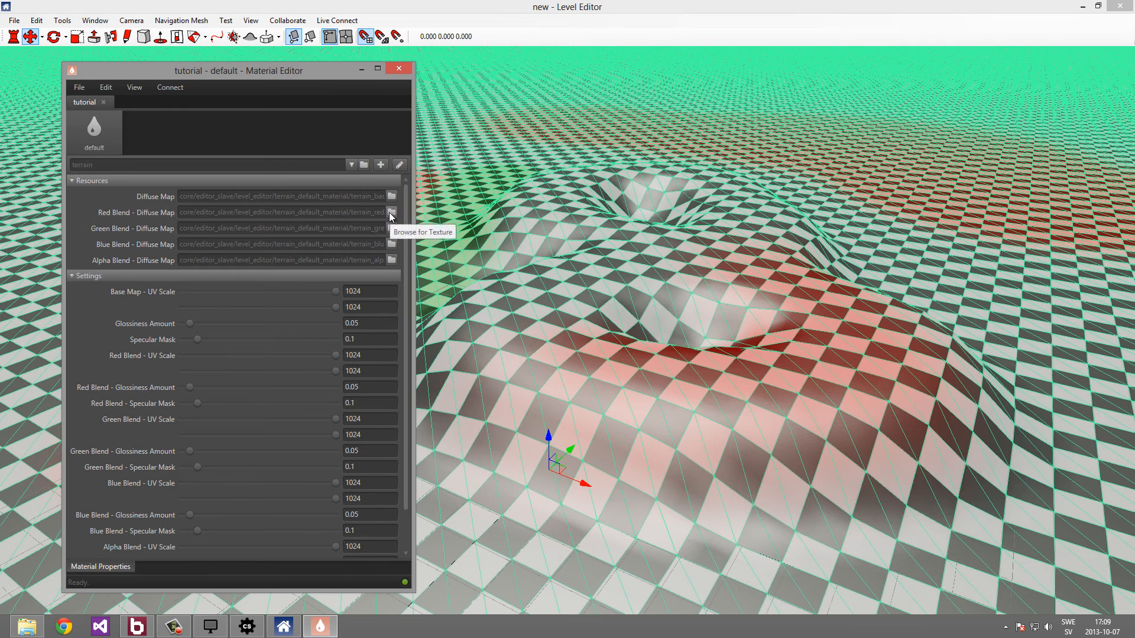
Set the Red Blend diffuse map to the jun_env_moss_df moss texture.
{"action": "left_click", "coordinate": [390, 212]}
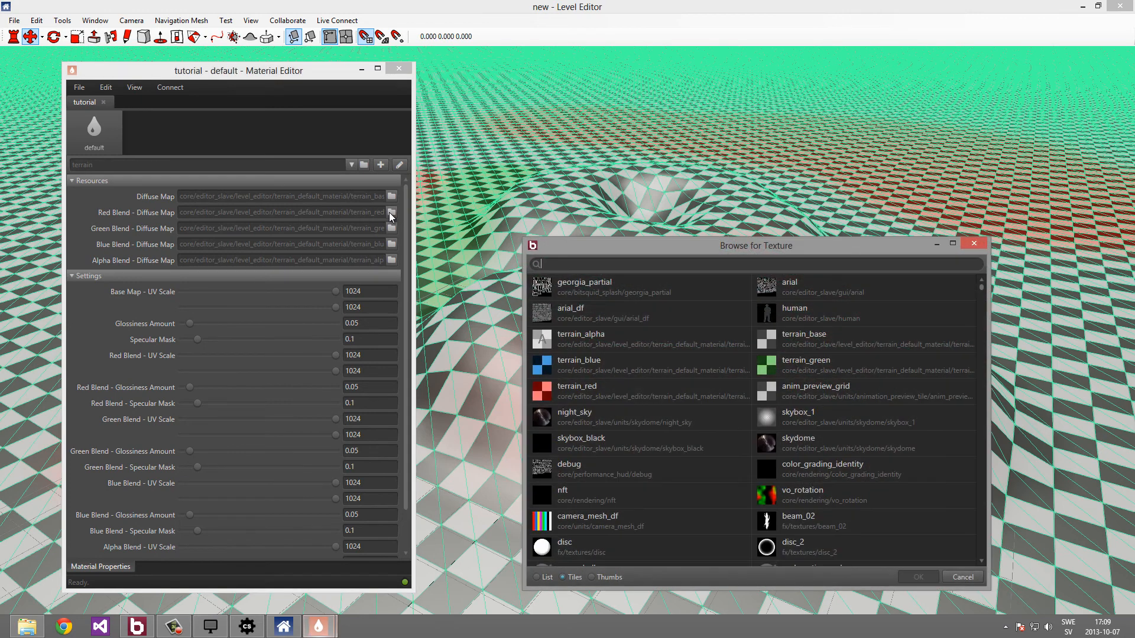
{"action": "mouse_move", "coordinate": [400, 220]}
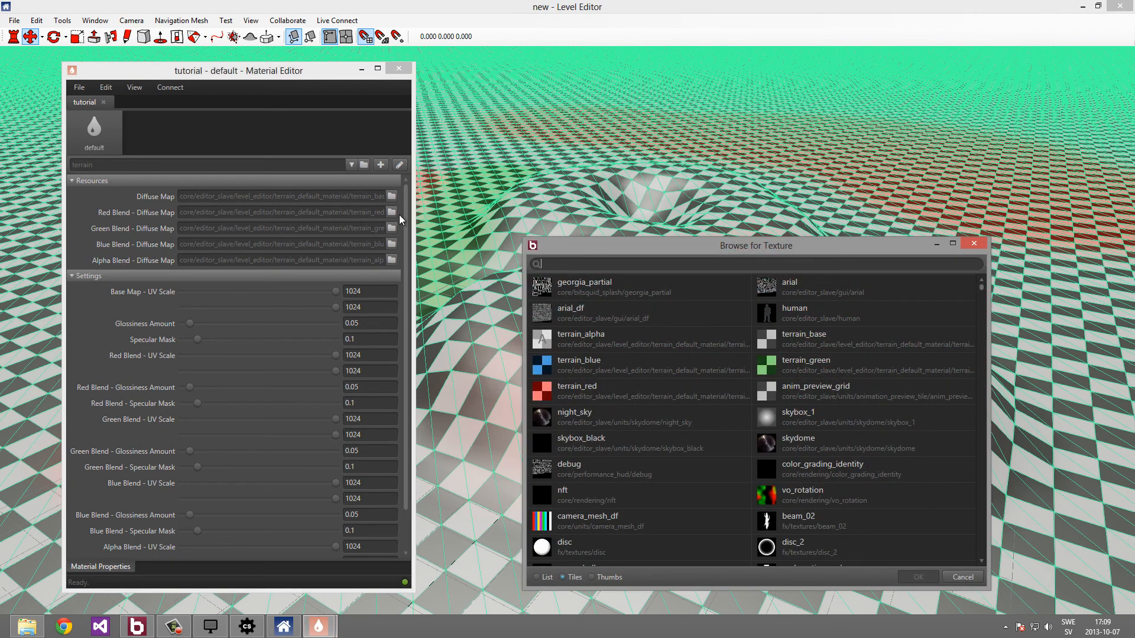
{"action": "mouse_move", "coordinate": [624, 279]}
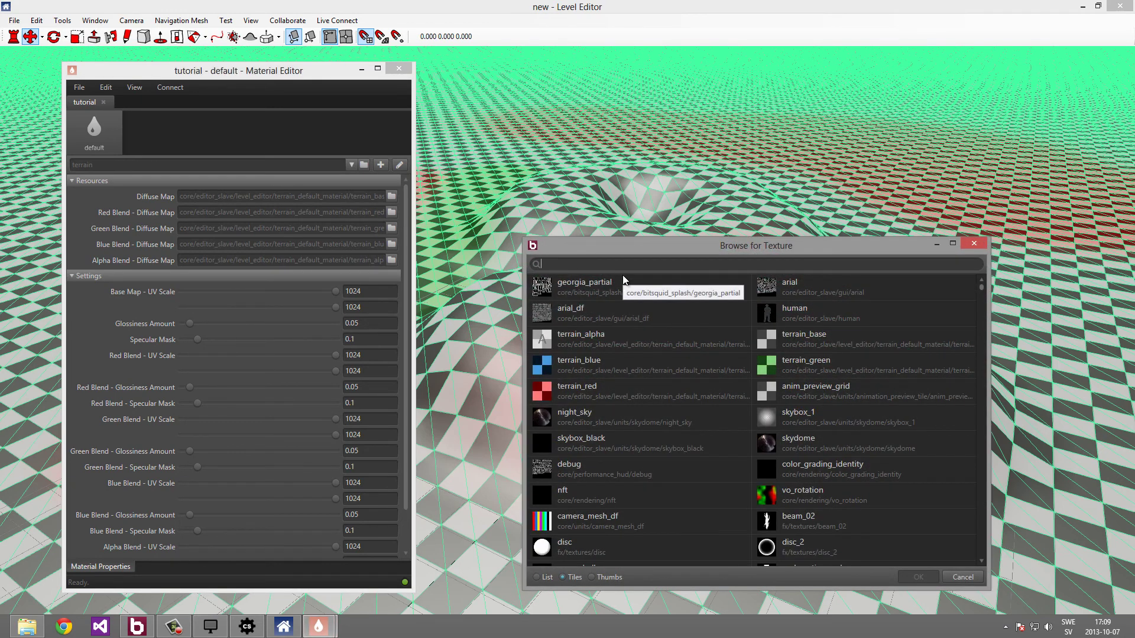
{"action": "type", "text": "mo"}
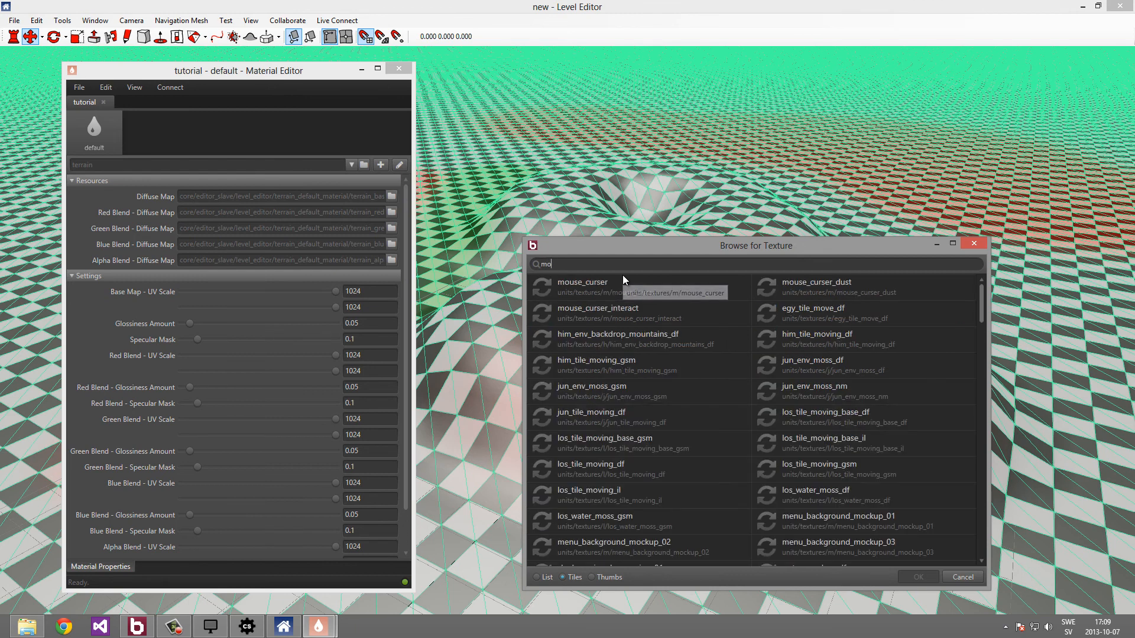
{"action": "type", "text": "ss"}
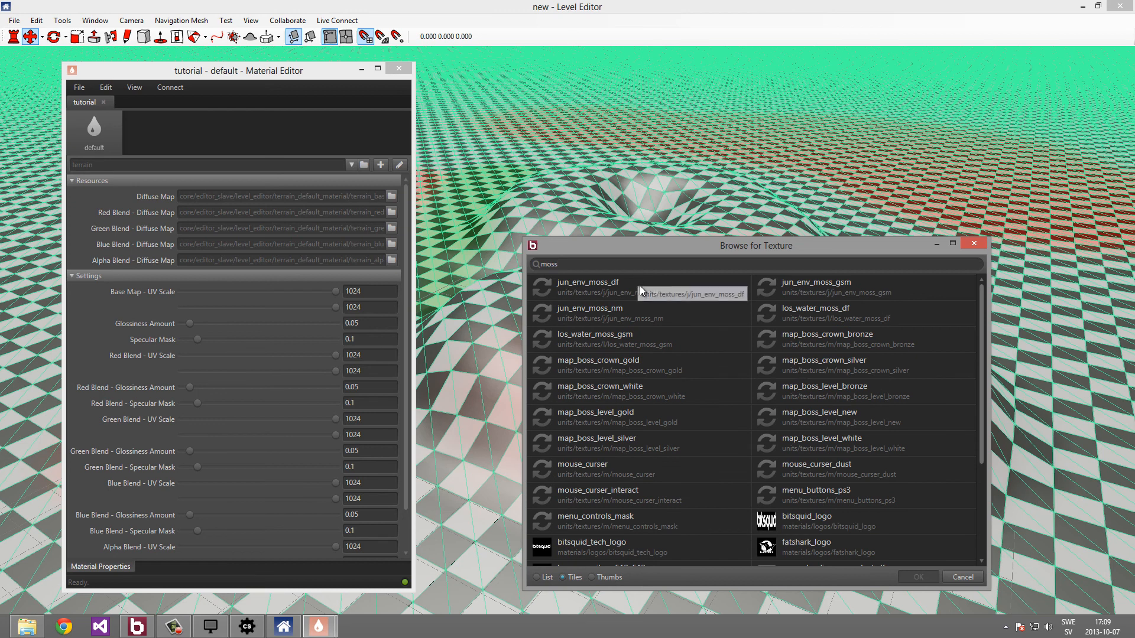
{"action": "left_click", "coordinate": [611, 287]}
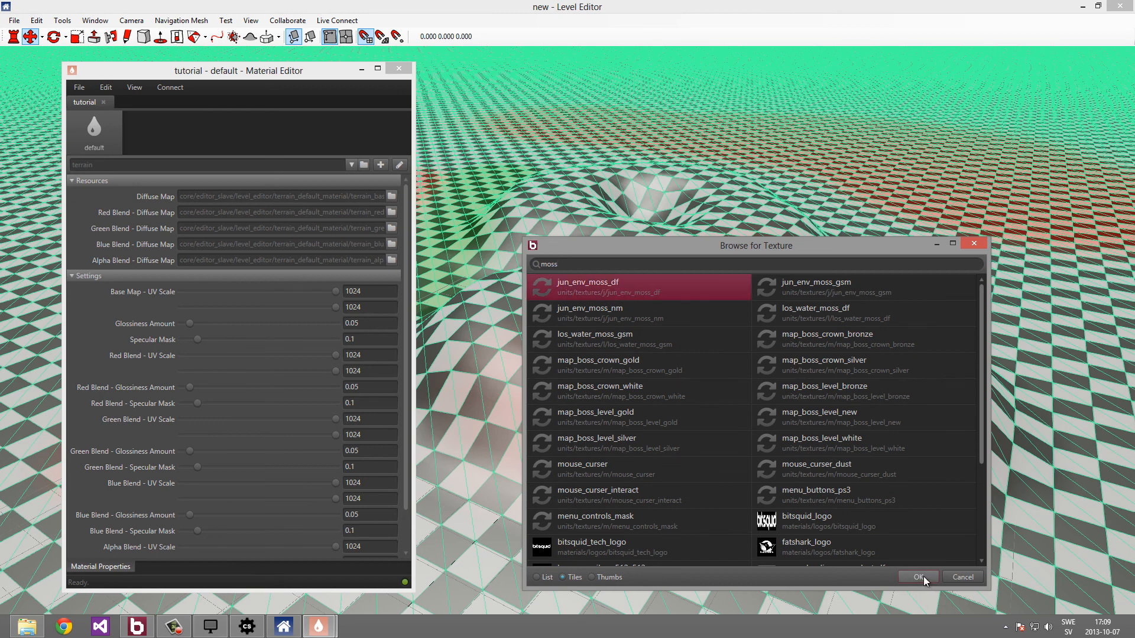
{"action": "left_click", "coordinate": [918, 577]}
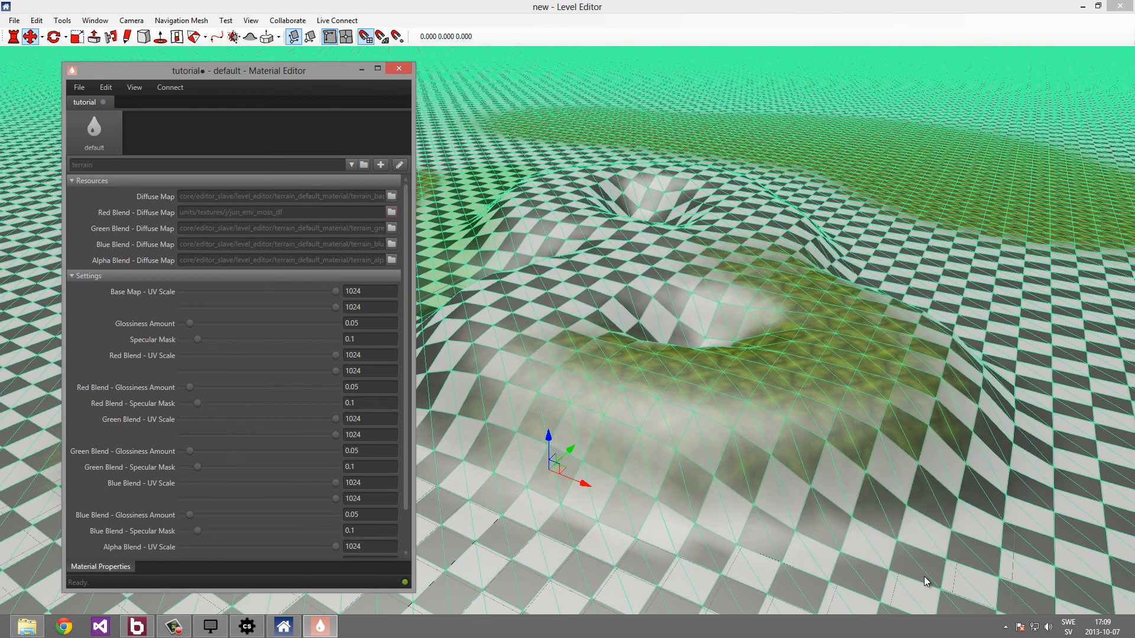
{"action": "mouse_move", "coordinate": [688, 395]}
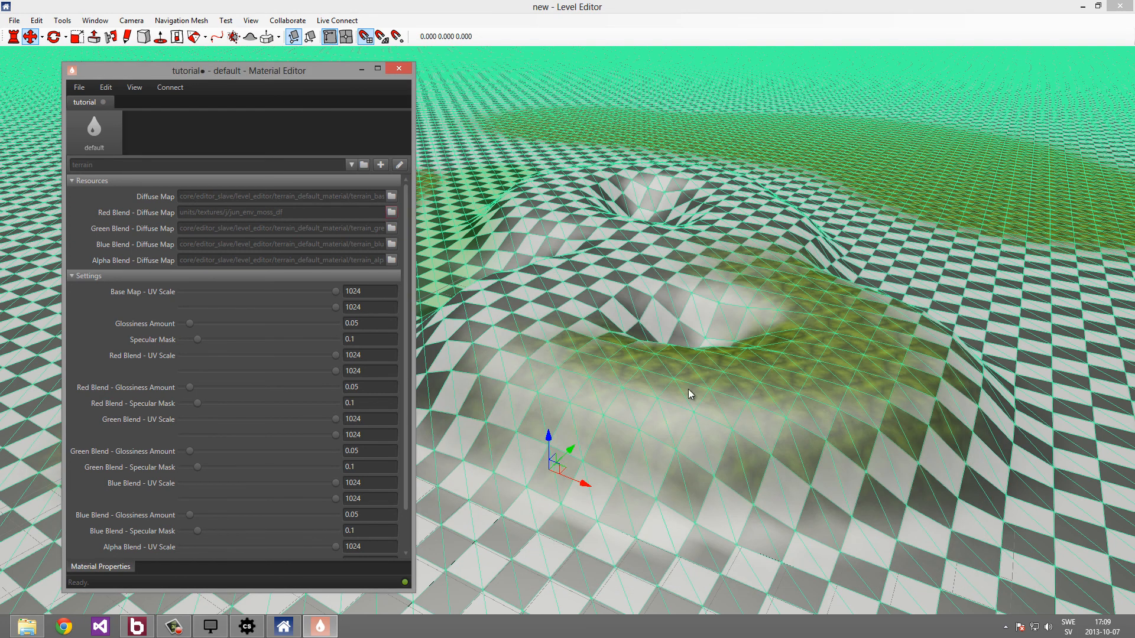
{"action": "mouse_move", "coordinate": [794, 403]}
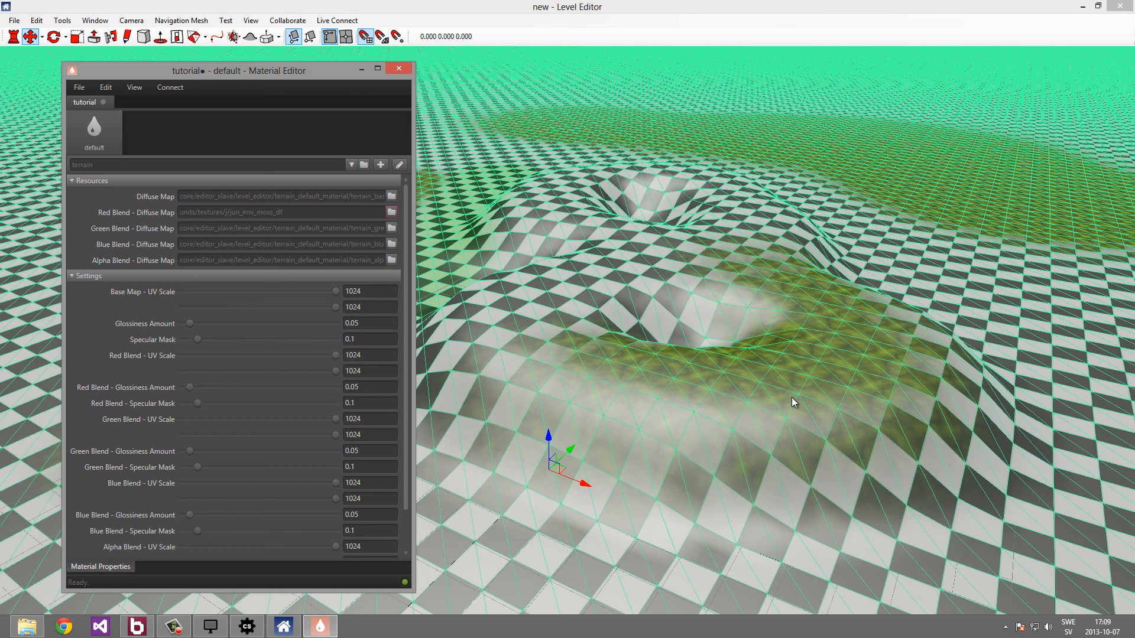
Save the terrain material with the moss texture and close the Material Editor.
{"action": "left_click", "coordinate": [78, 87]}
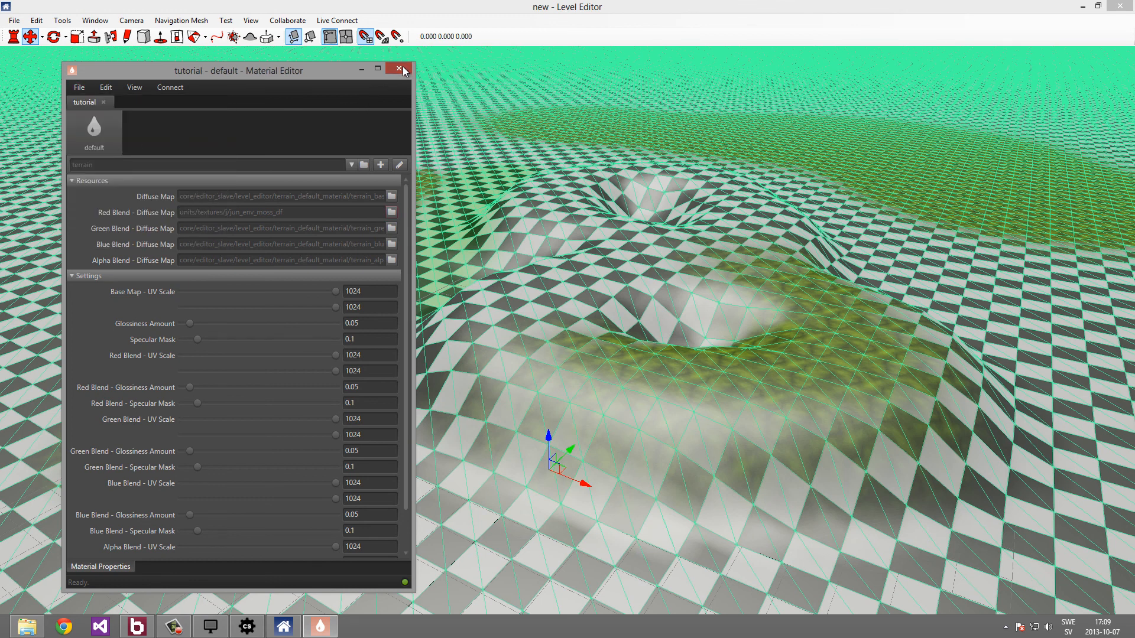
{"action": "left_click", "coordinate": [400, 68]}
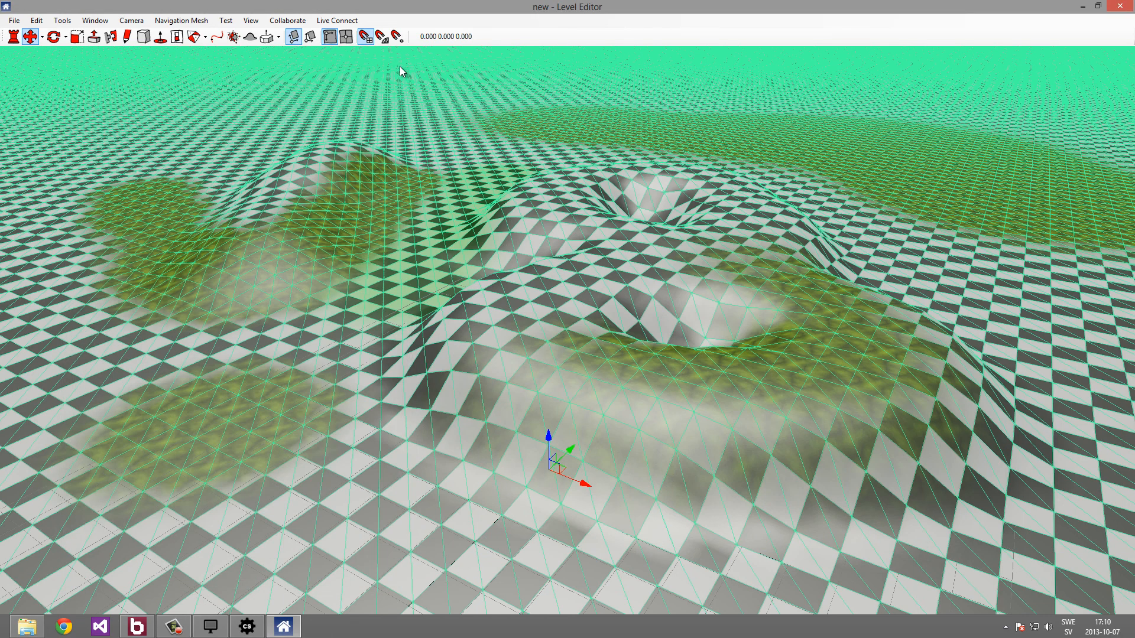